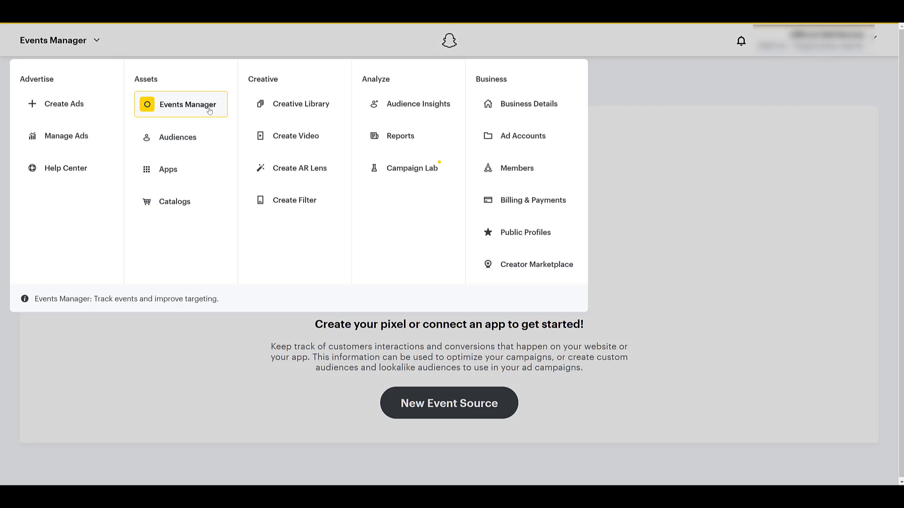
pyautogui.moveTo(214, 116)
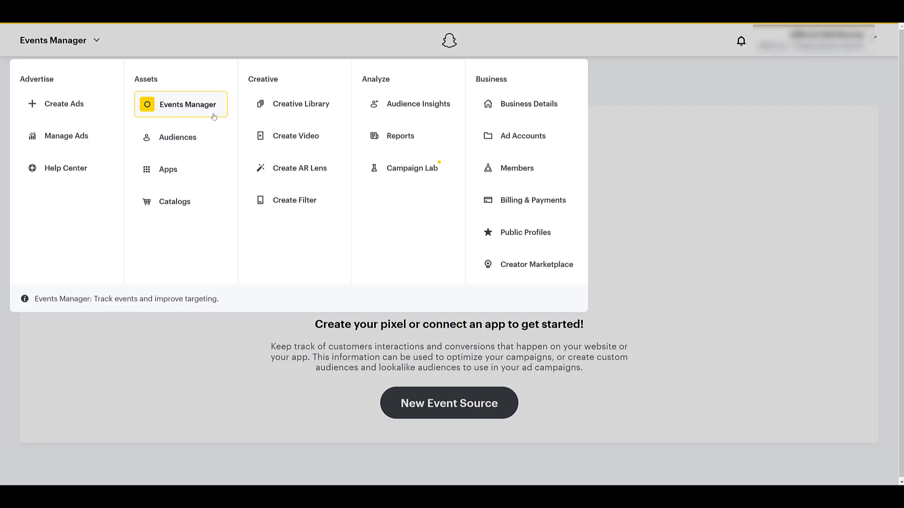
# Go to Events Manager from the Business menu's Assets section
pyautogui.click(188, 104)
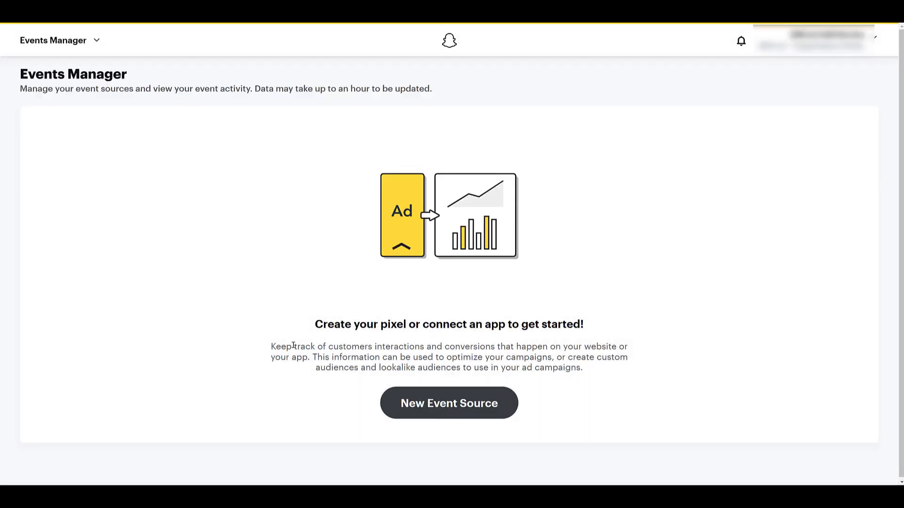
pyautogui.moveTo(444, 414)
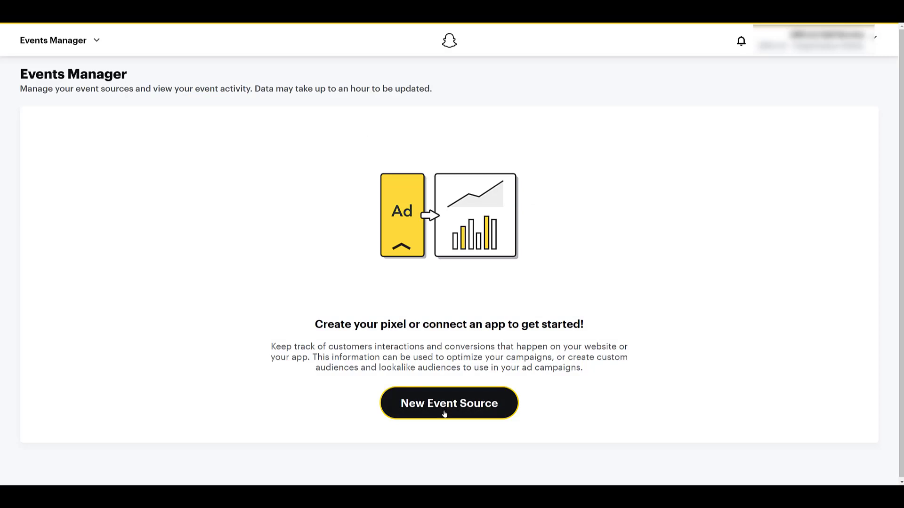
# Start a new event source and choose Web as its type
pyautogui.click(449, 403)
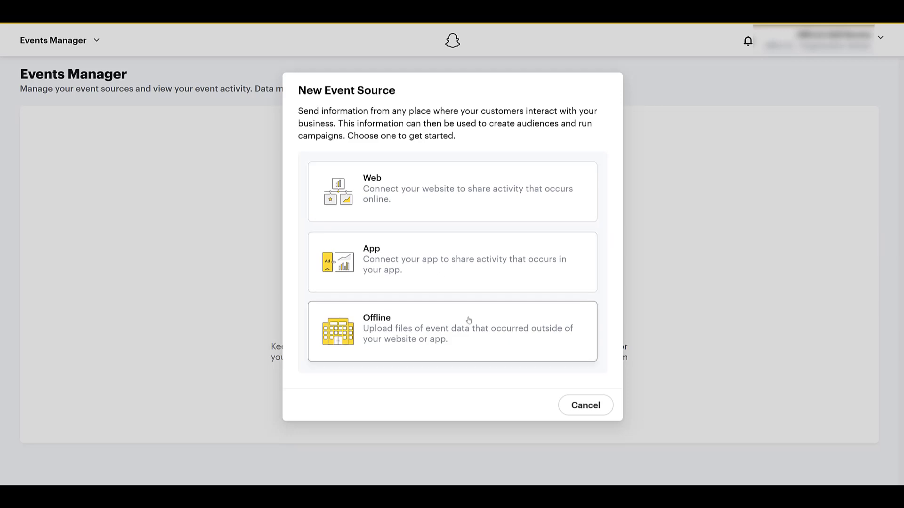
pyautogui.moveTo(479, 214)
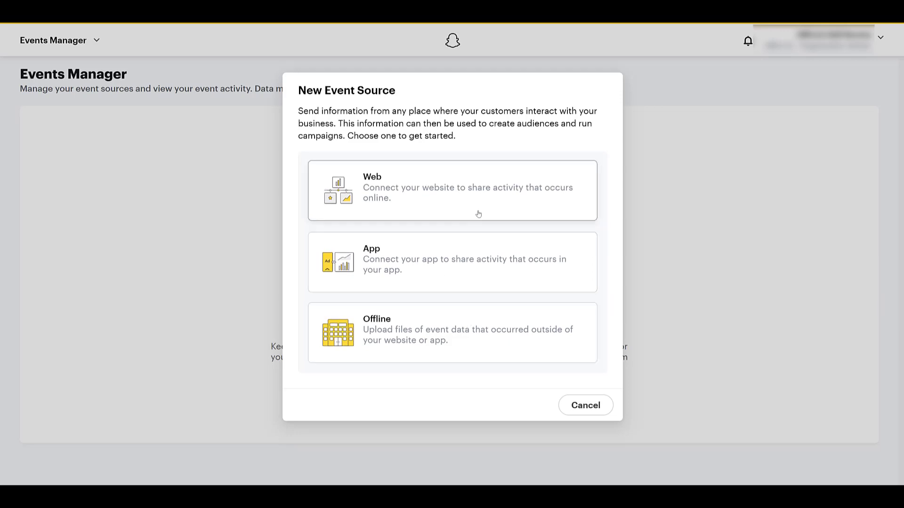
pyautogui.click(478, 189)
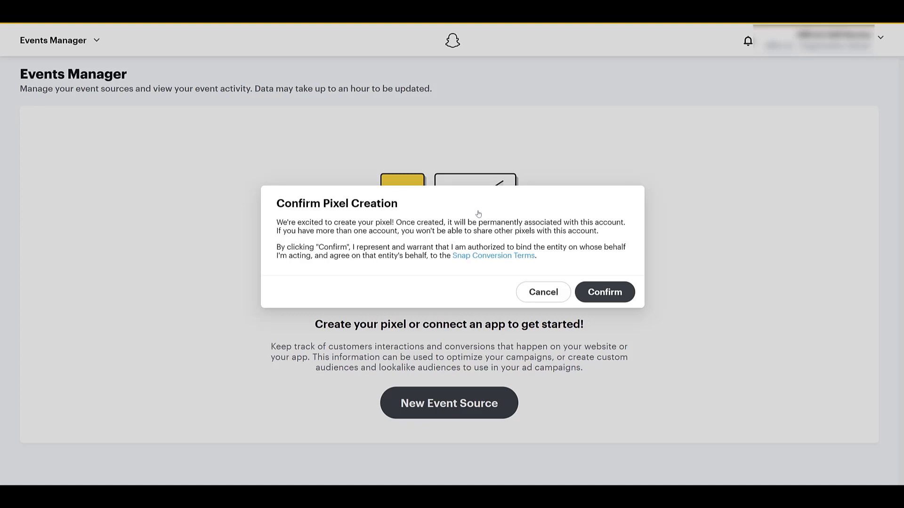
# Confirm pixel creation under the Snap Conversion Terms and choose a website setup method
pyautogui.click(604, 292)
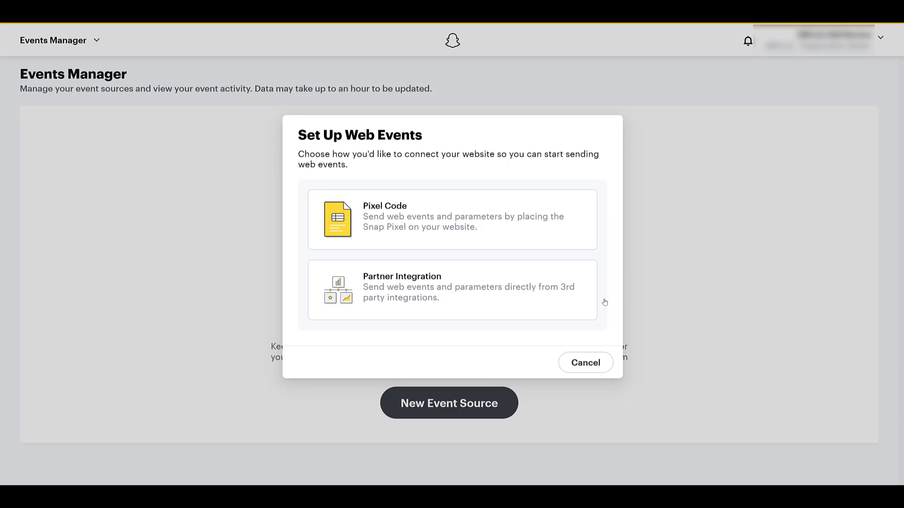
pyautogui.moveTo(602, 300)
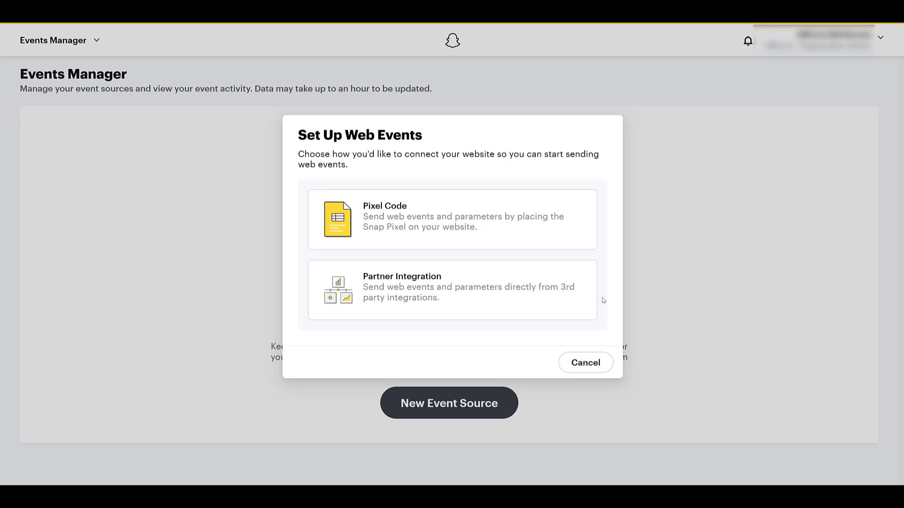
pyautogui.moveTo(557, 245)
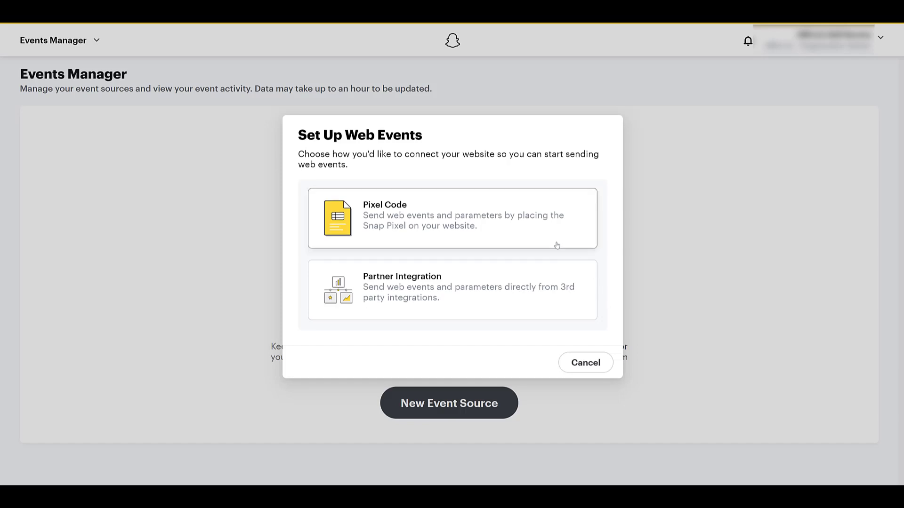
pyautogui.click(451, 217)
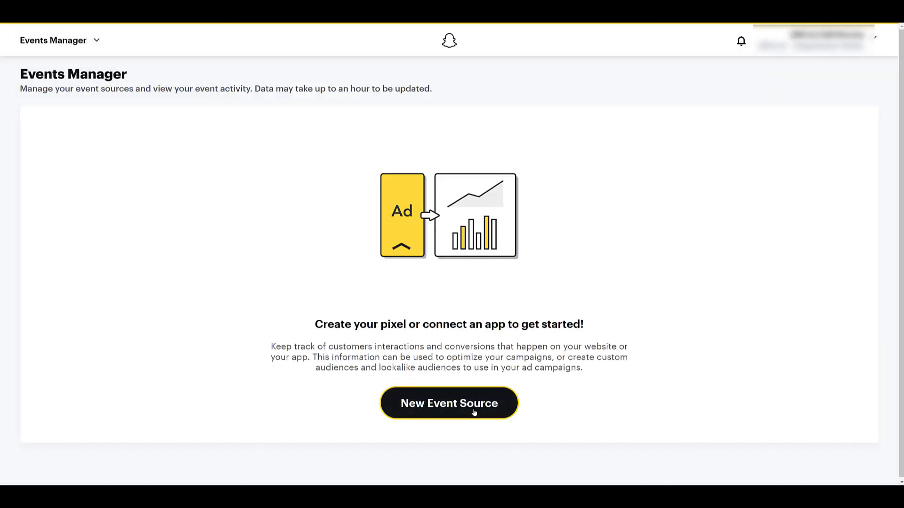
# Reach Partner Integration for the web pixel and copy its pixel ID
pyautogui.click(449, 403)
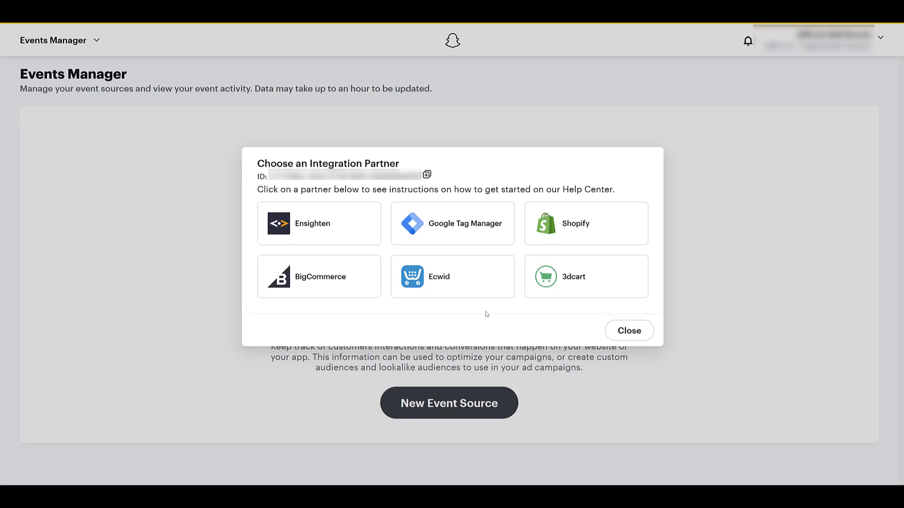
pyautogui.moveTo(453, 237)
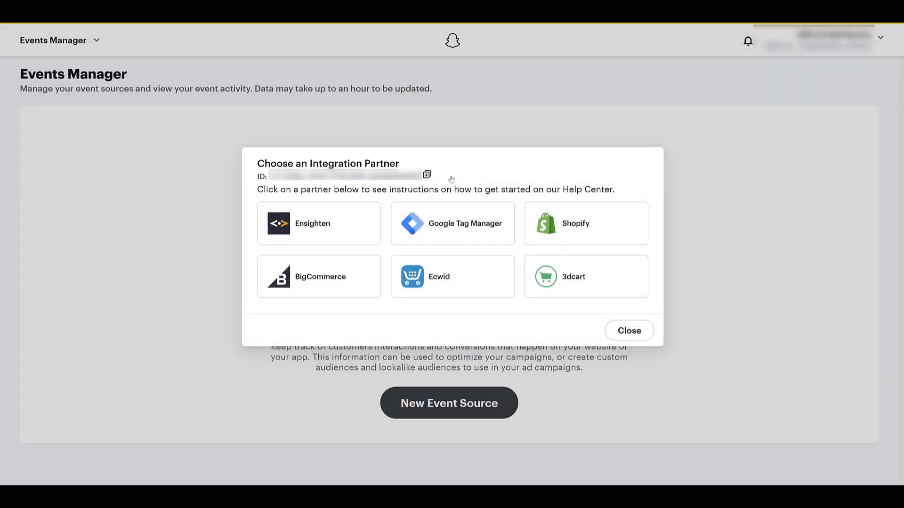
pyautogui.click(452, 224)
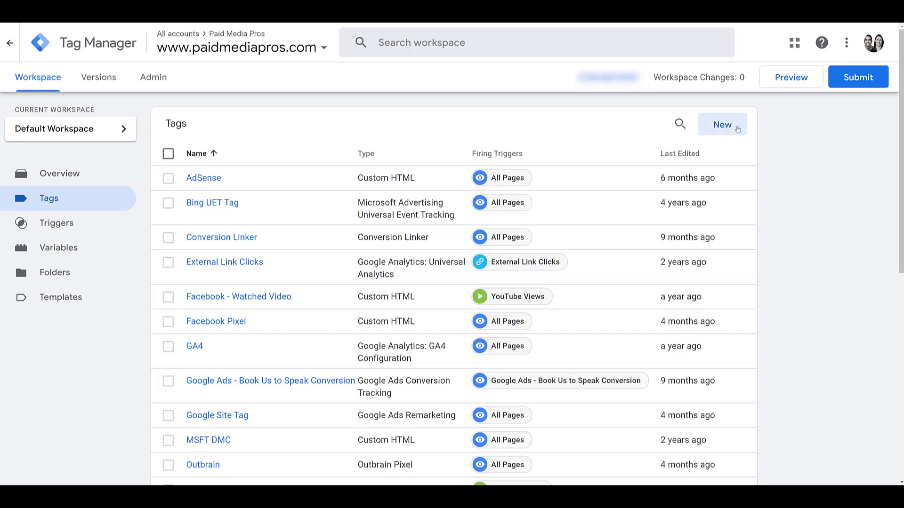
# Create a new tag using the Snap Pixel community template found by searching 'snapchat'
pyautogui.click(721, 124)
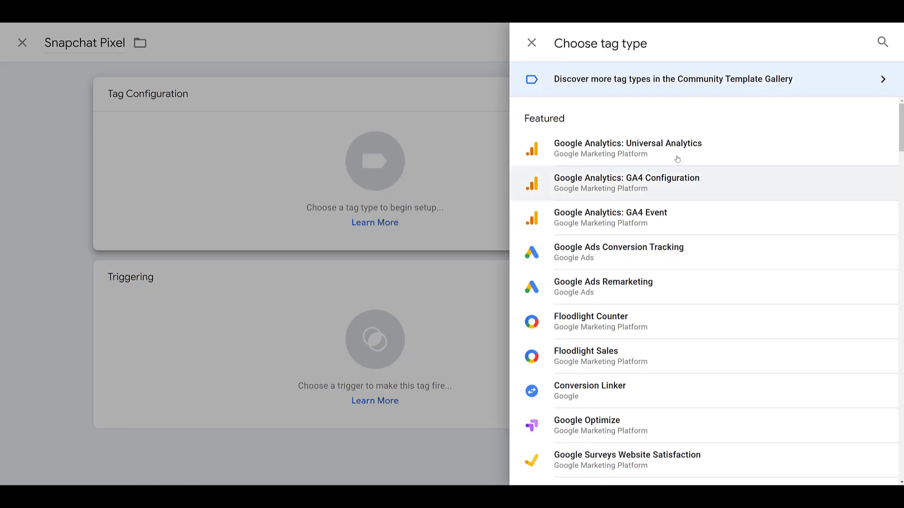
pyautogui.moveTo(649, 126)
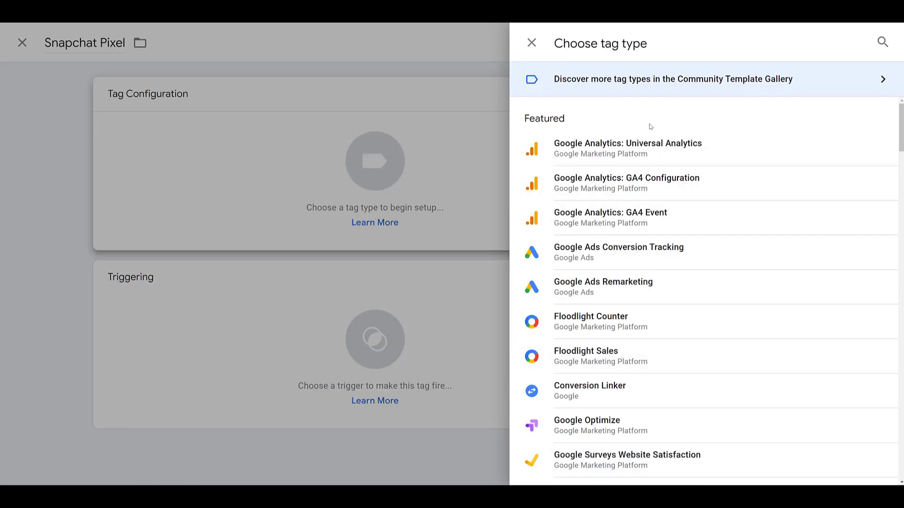
pyautogui.moveTo(714, 109)
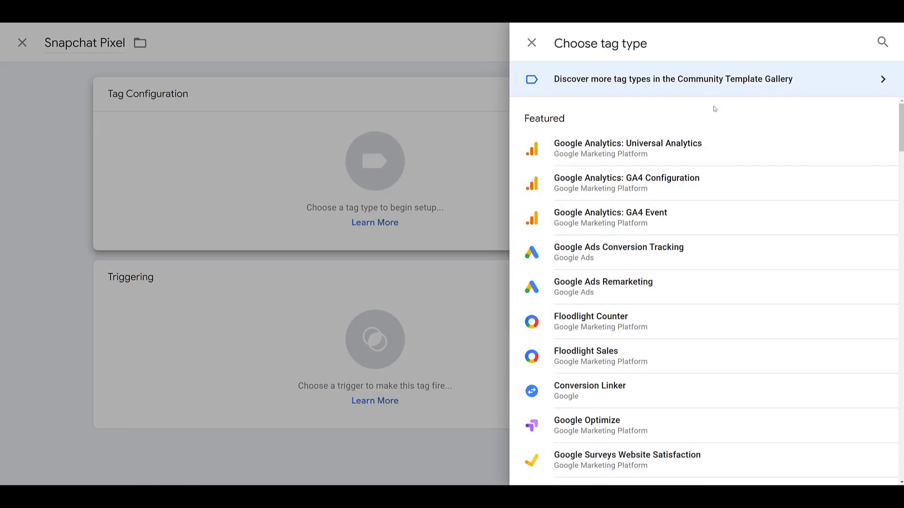
pyautogui.click(673, 79)
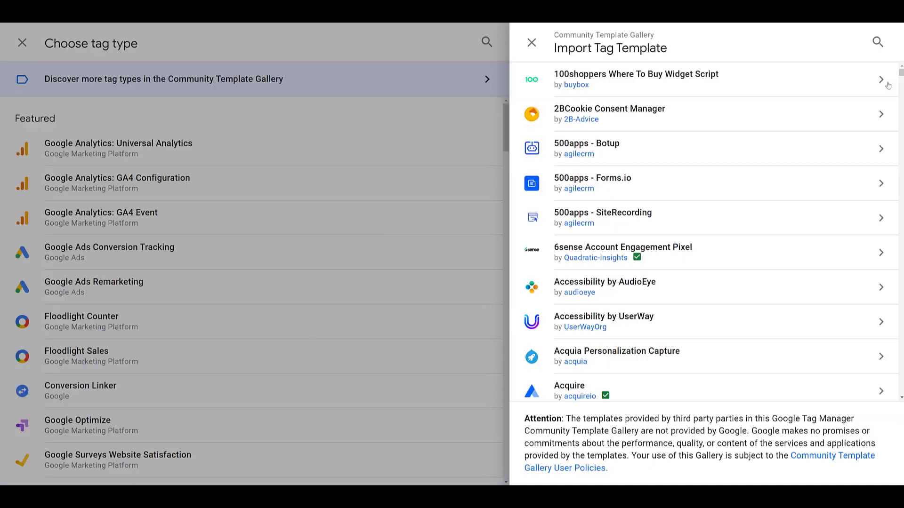
pyautogui.moveTo(845, 45)
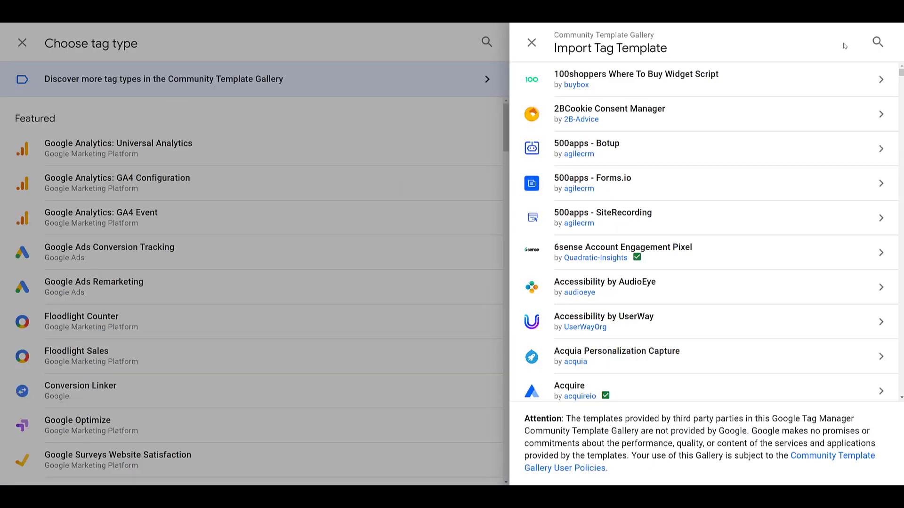
pyautogui.write('snapchat')
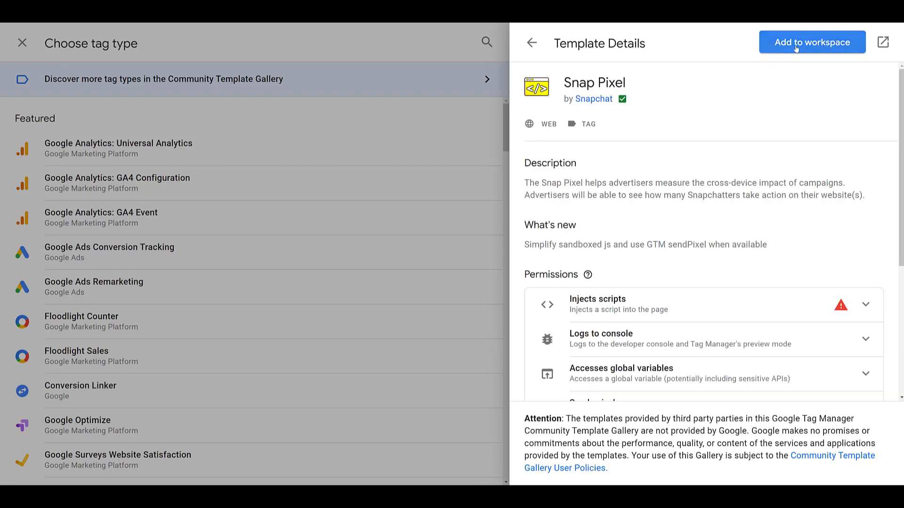
pyautogui.click(811, 43)
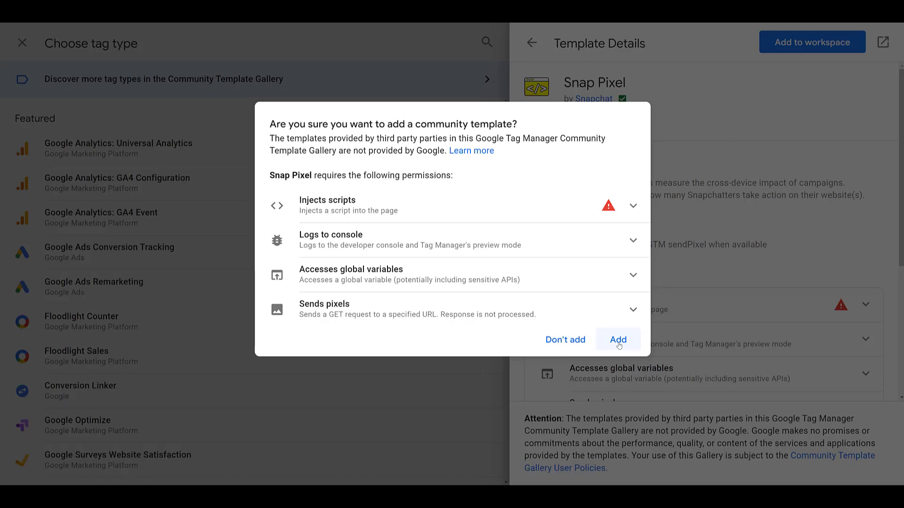
pyautogui.click(618, 339)
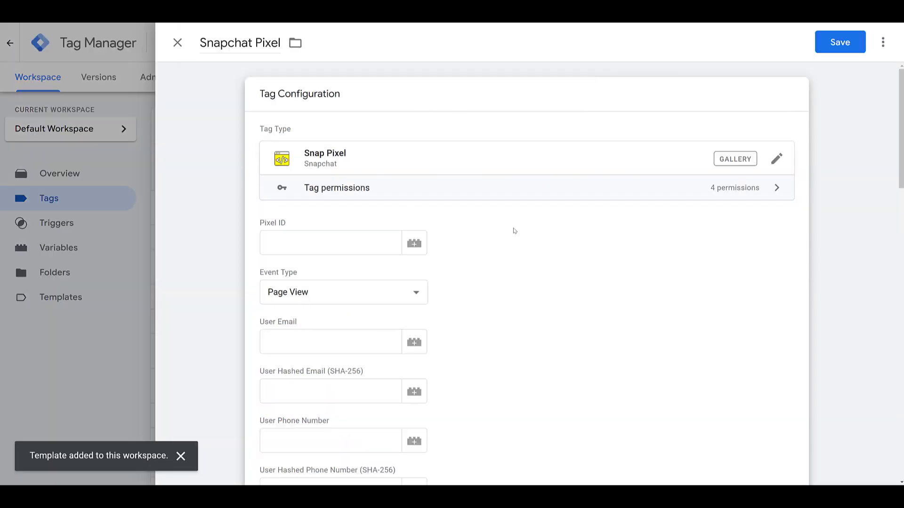
# Fill the tag with the copied pixel ID, Page View event type and All Pages trigger
pyautogui.click(349, 243)
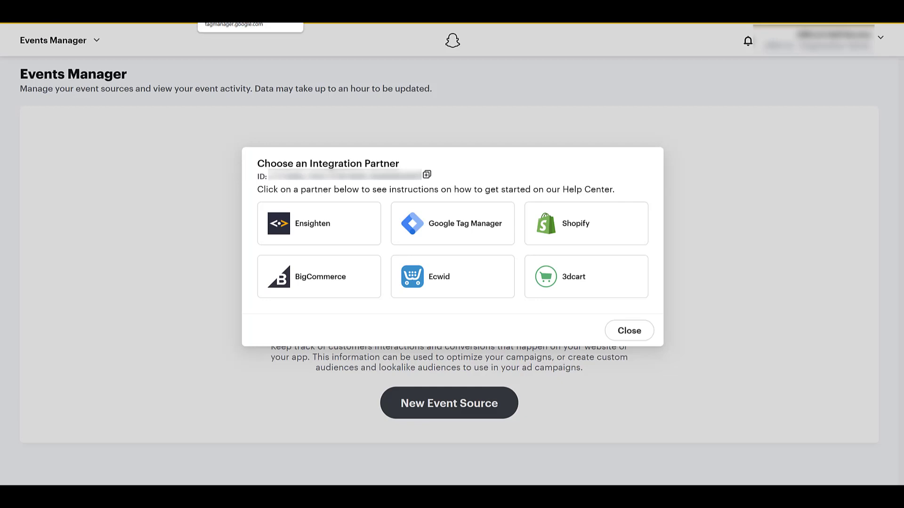
pyautogui.click(452, 224)
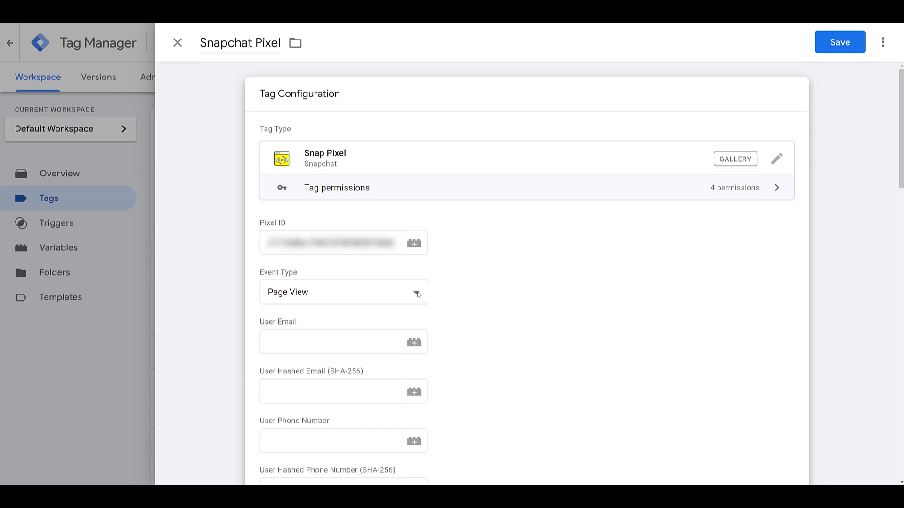
pyautogui.click(342, 292)
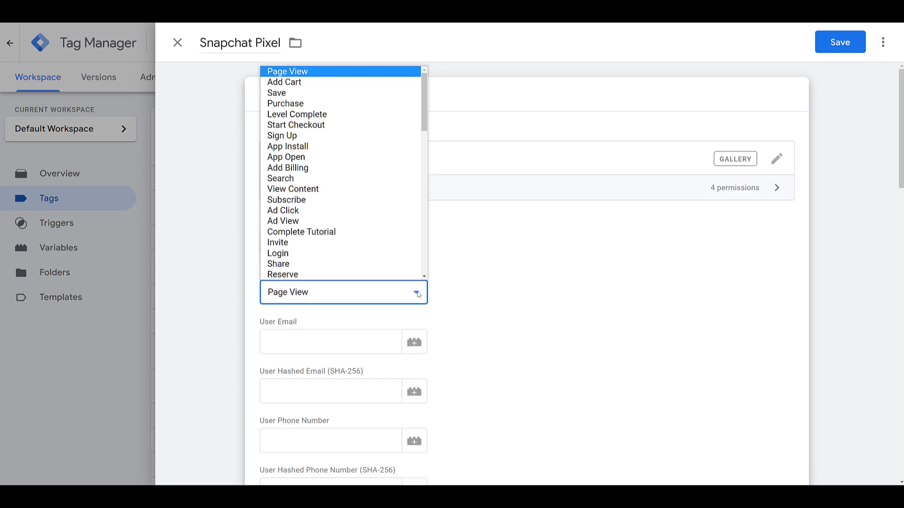
pyautogui.click(287, 72)
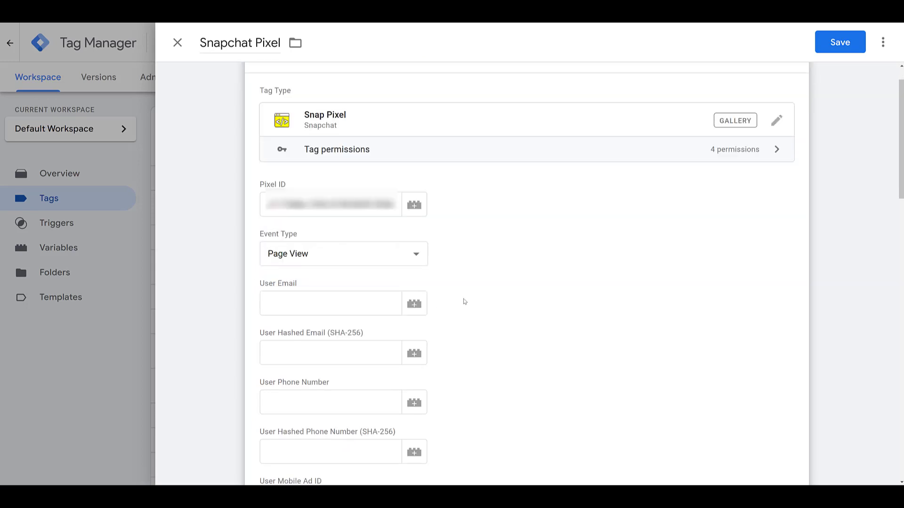
pyautogui.scroll(-3)
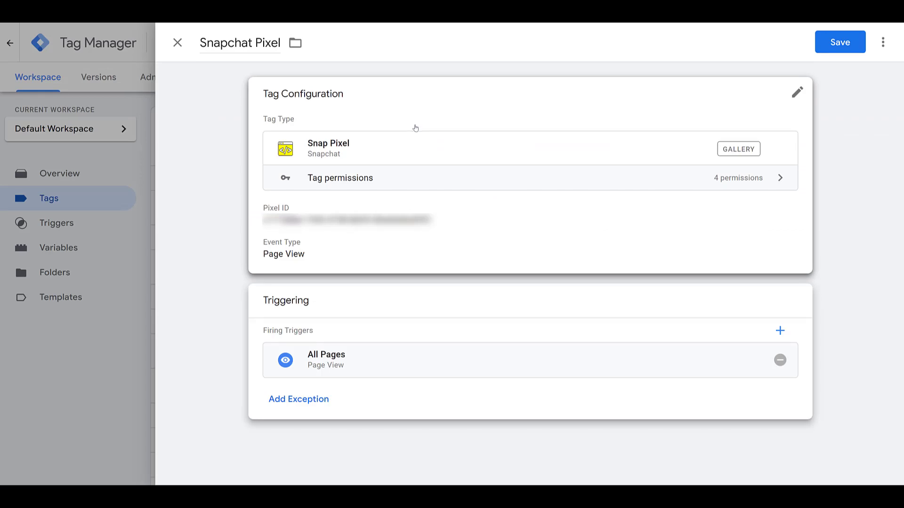
pyautogui.moveTo(491, 105)
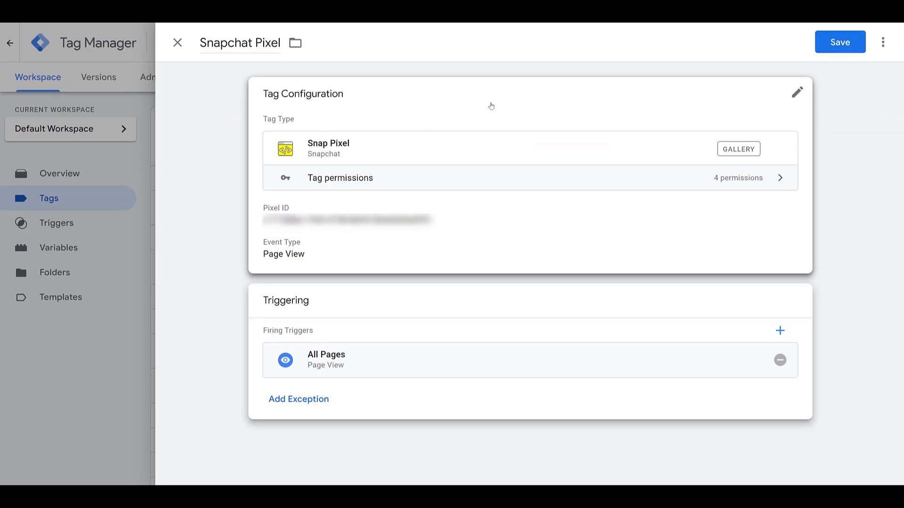
# Save the tag and publish the workspace as a version named 'Snapchat Pixel'
pyautogui.click(177, 42)
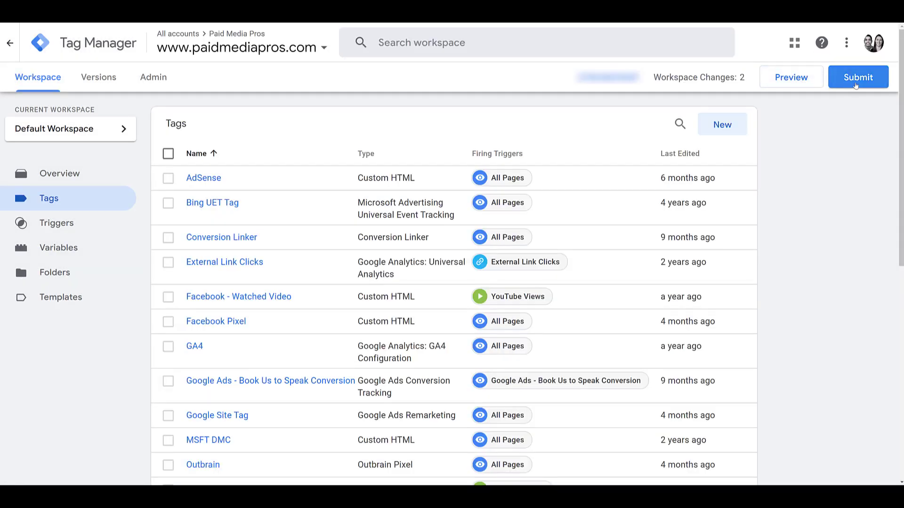
pyautogui.click(858, 77)
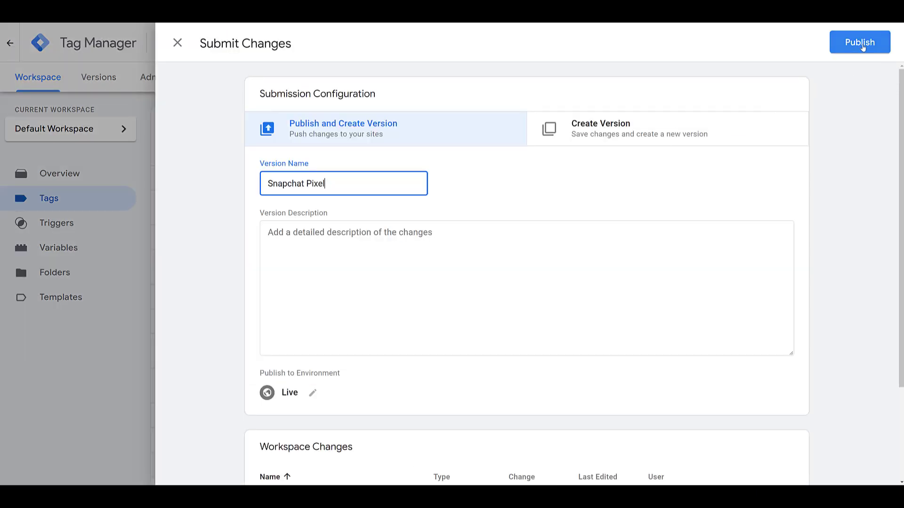
pyautogui.click(859, 42)
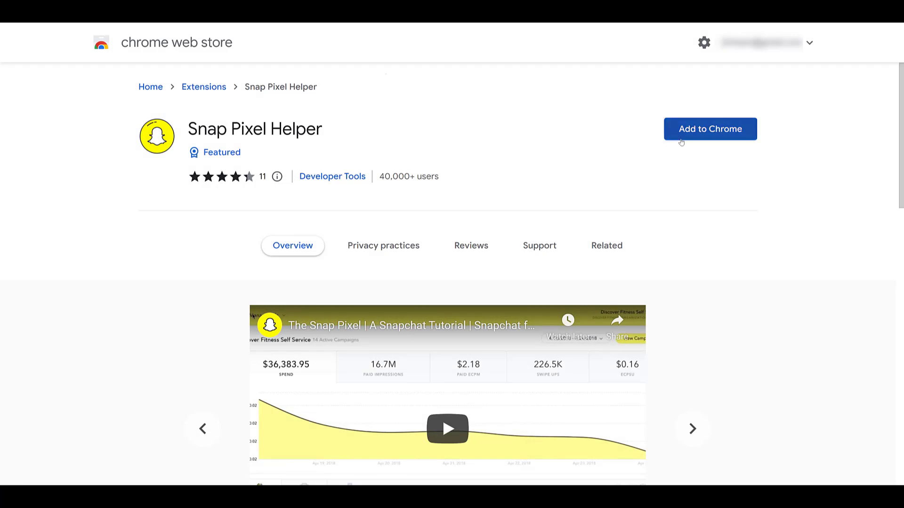
# Add the Snap Pixel Helper extension to Chrome and confirm the install
pyautogui.click(710, 129)
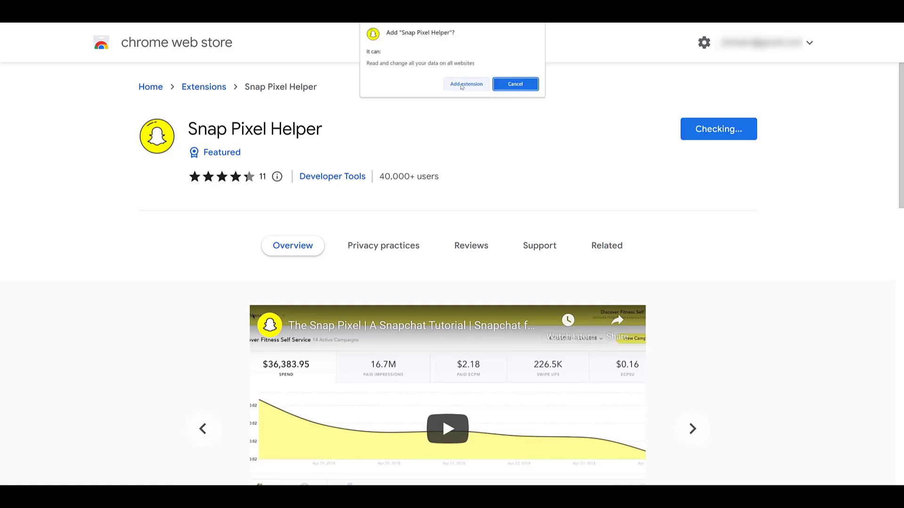
pyautogui.click(466, 83)
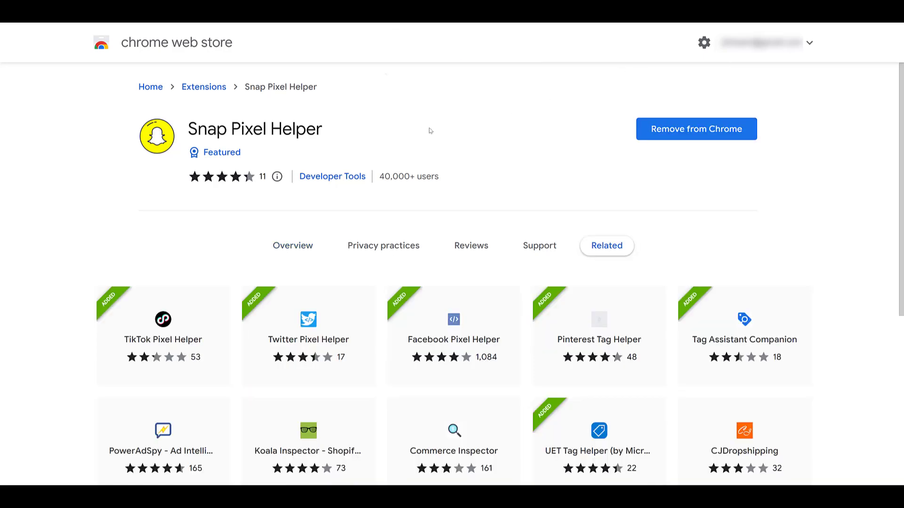
pyautogui.moveTo(130, 140)
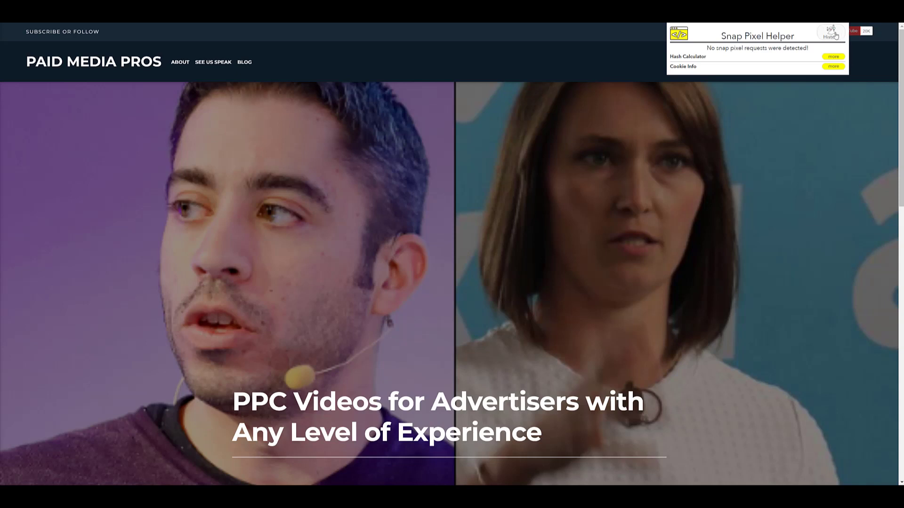
# View the Snap Pixel History listing four PAGE_VIEW events on paidmediapros.com
pyautogui.click(833, 32)
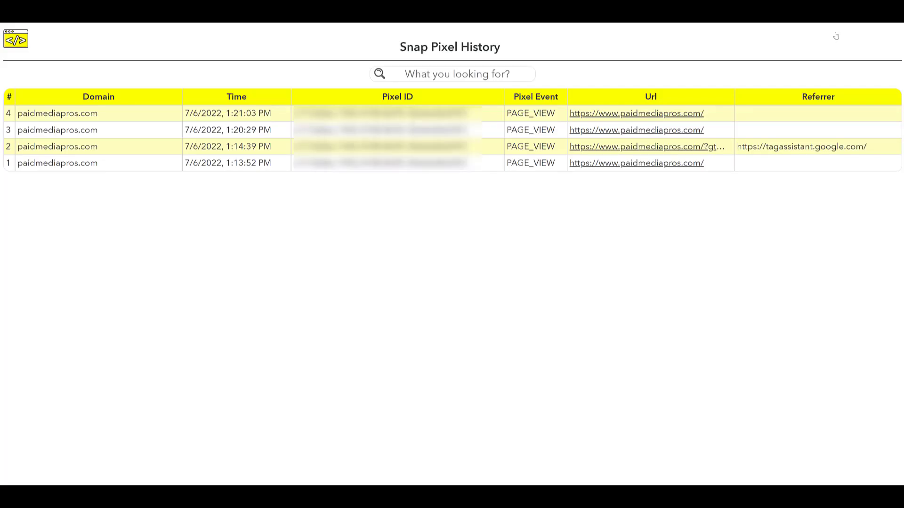
pyautogui.moveTo(713, 47)
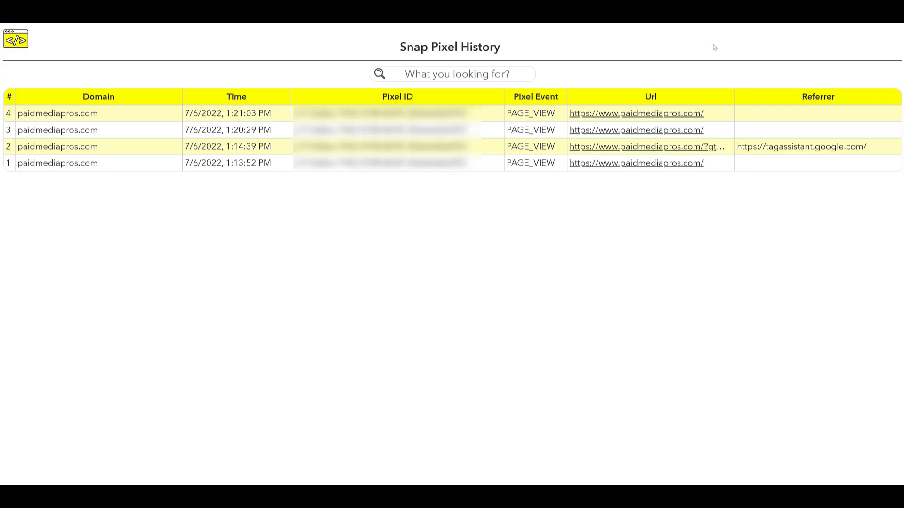
pyautogui.moveTo(533, 190)
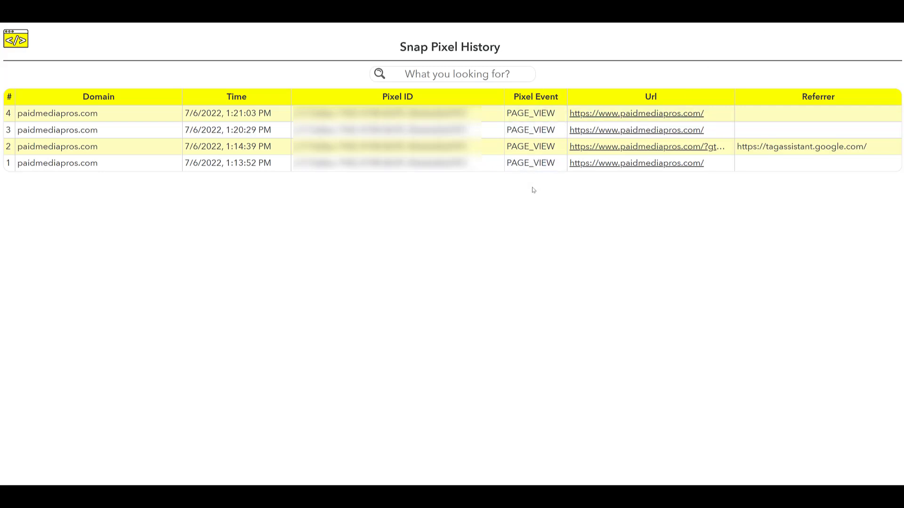
pyautogui.moveTo(599, 199)
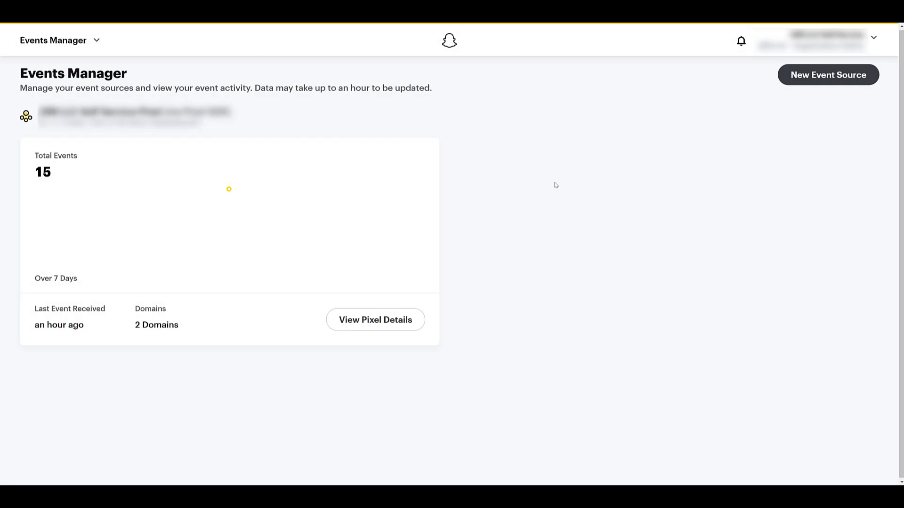
pyautogui.moveTo(551, 183)
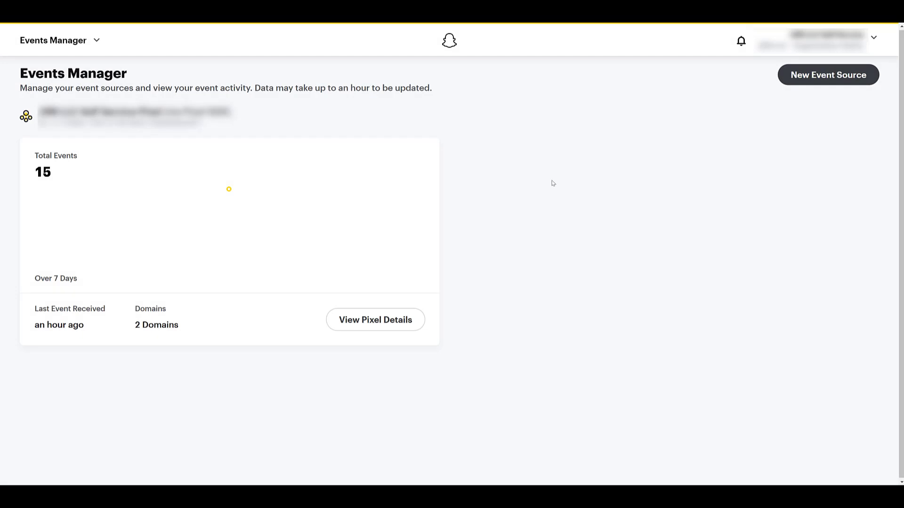
pyautogui.moveTo(97, 280)
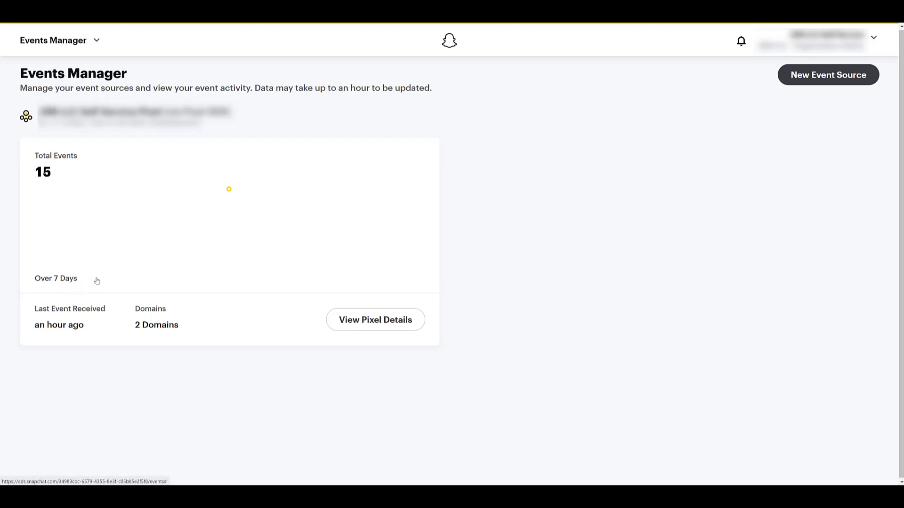
pyautogui.moveTo(239, 191)
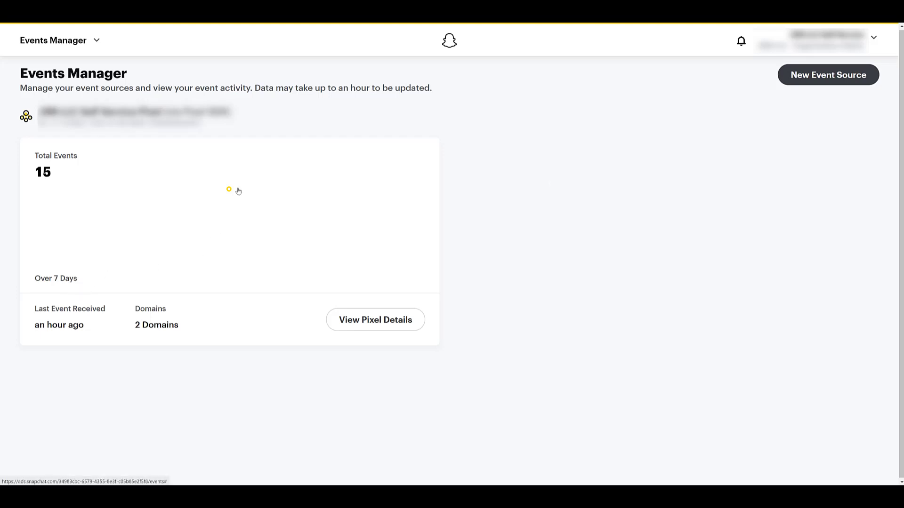
pyautogui.moveTo(258, 202)
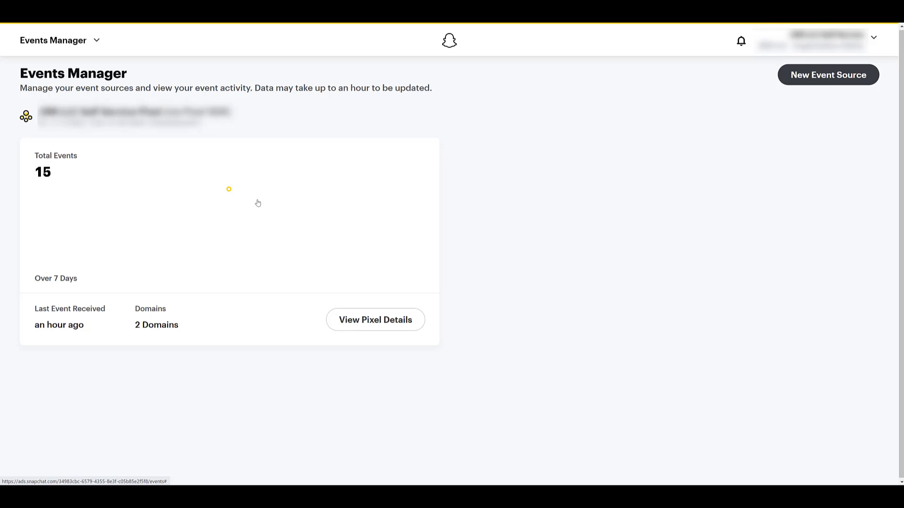
pyautogui.moveTo(224, 274)
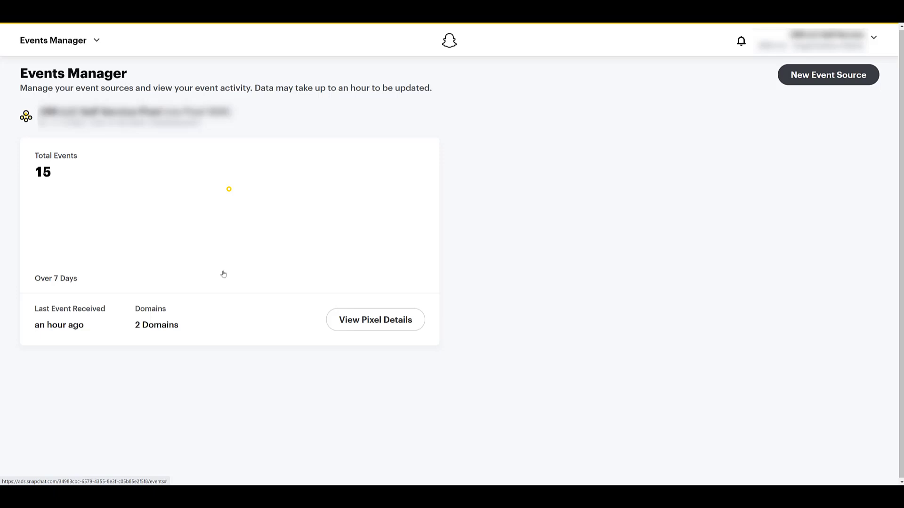
pyautogui.moveTo(190, 327)
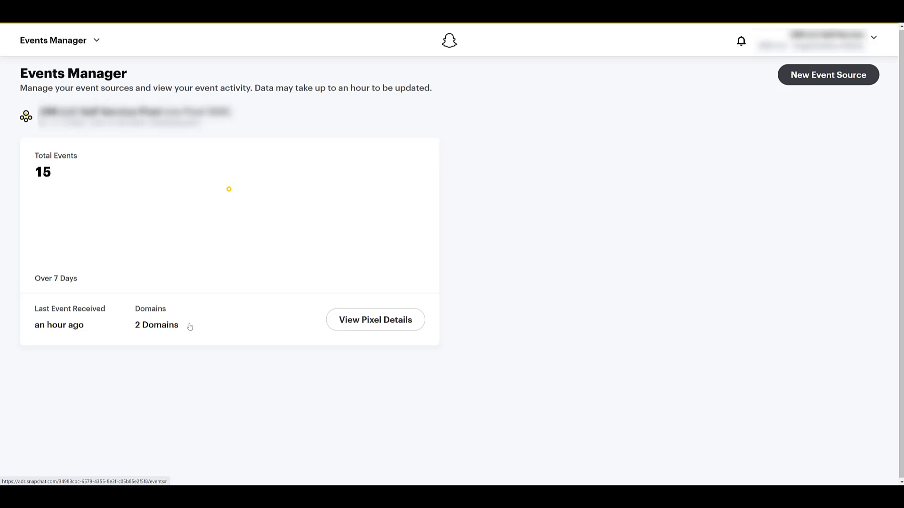
pyautogui.moveTo(374, 330)
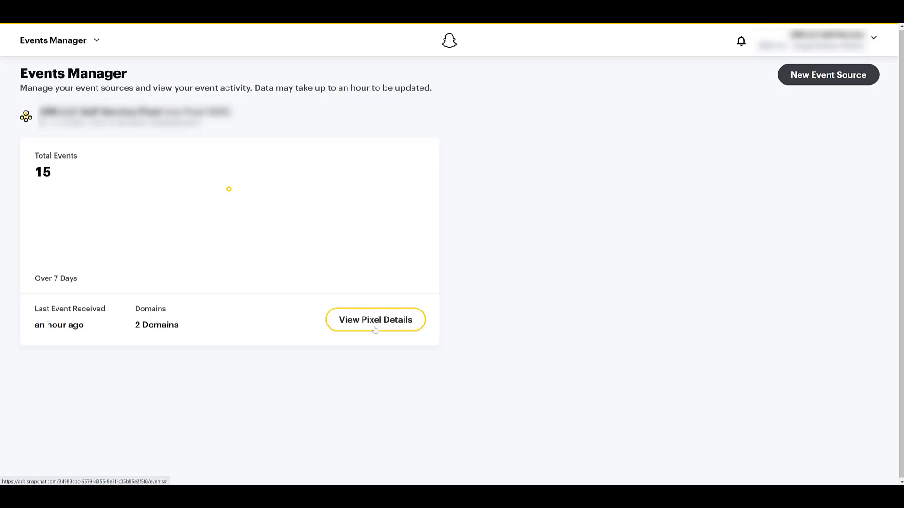
# View the pixel's details and expand the Page View event's parameters and issues
pyautogui.click(375, 320)
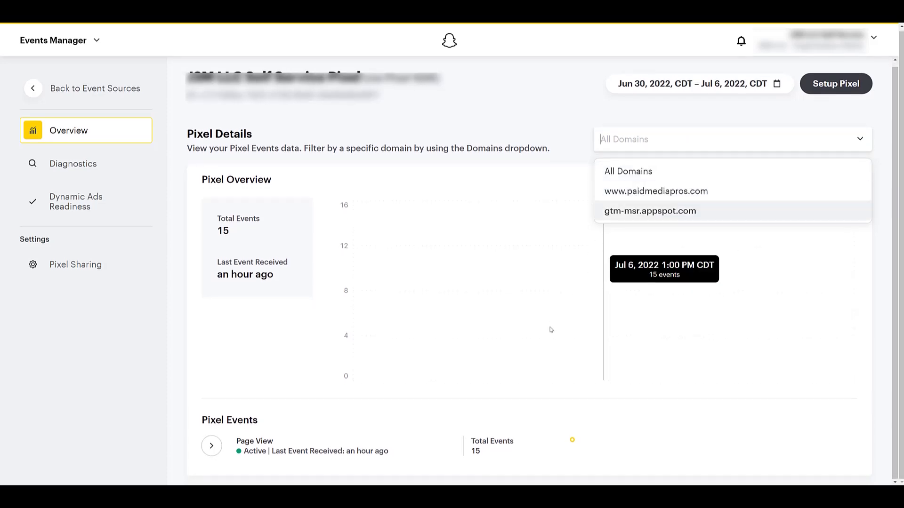
pyautogui.click(211, 239)
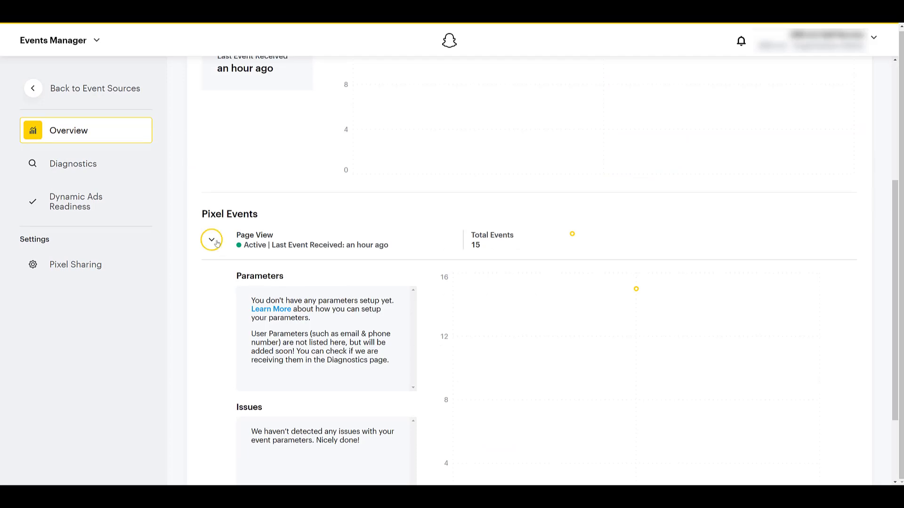
pyautogui.click(211, 239)
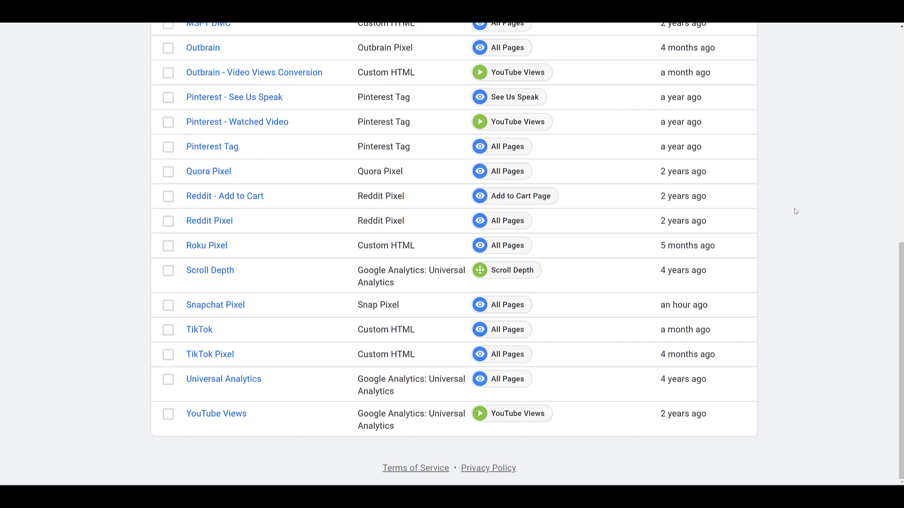
pyautogui.moveTo(237, 311)
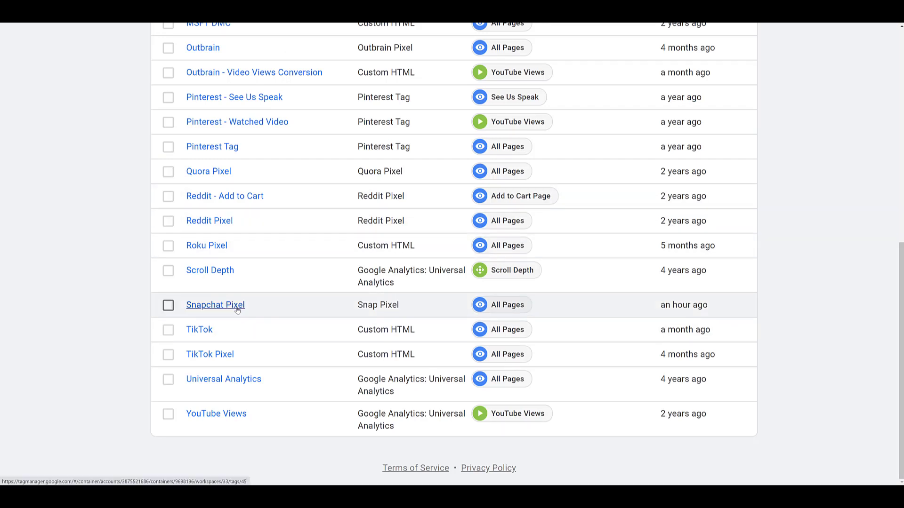
# Copy the Snapchat Pixel tag and name the copy 'Snapchat - View Content'
pyautogui.click(215, 305)
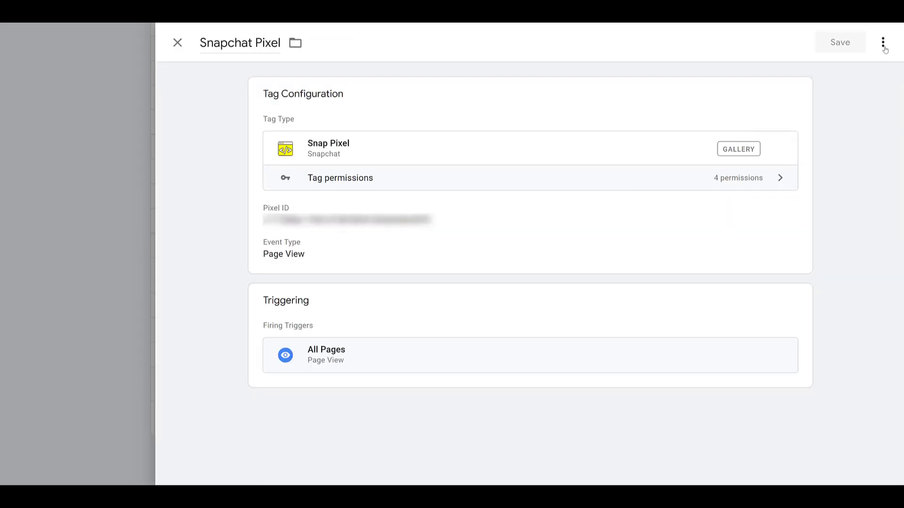
pyautogui.click(883, 42)
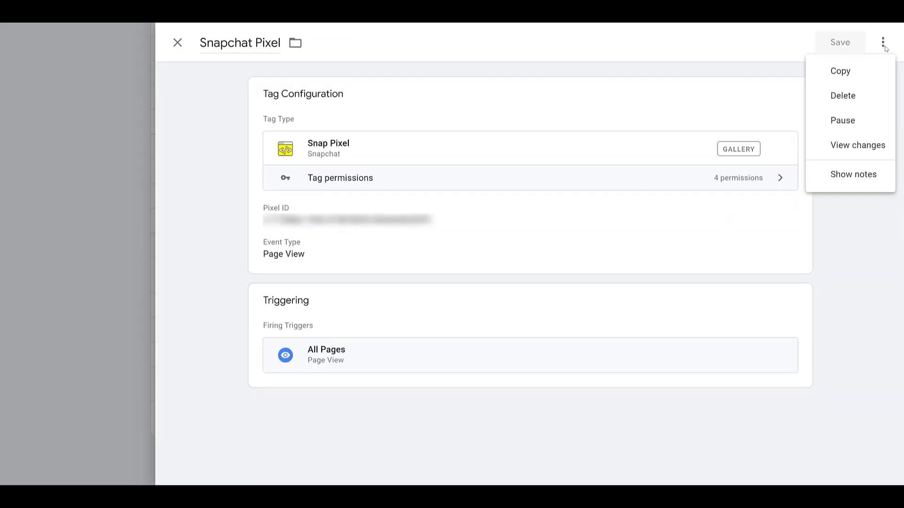
pyautogui.click(839, 71)
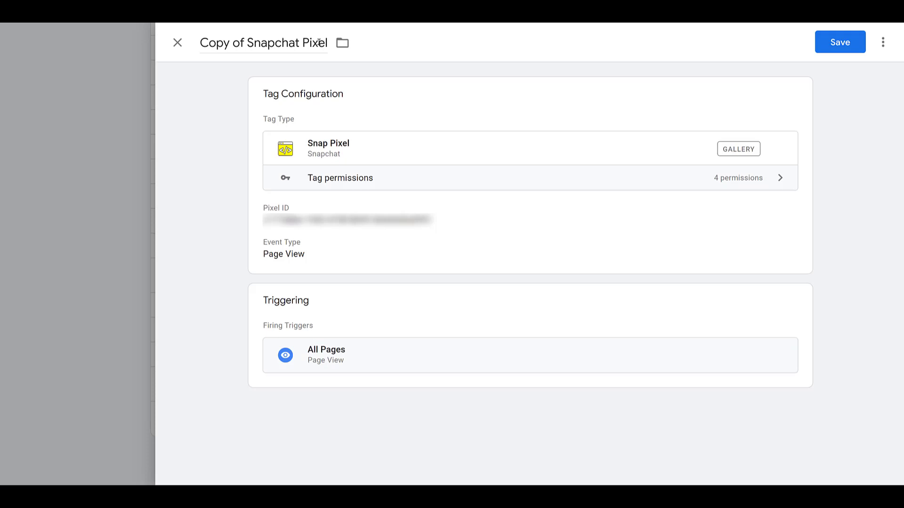
pyautogui.write('Snapchat - View Content')
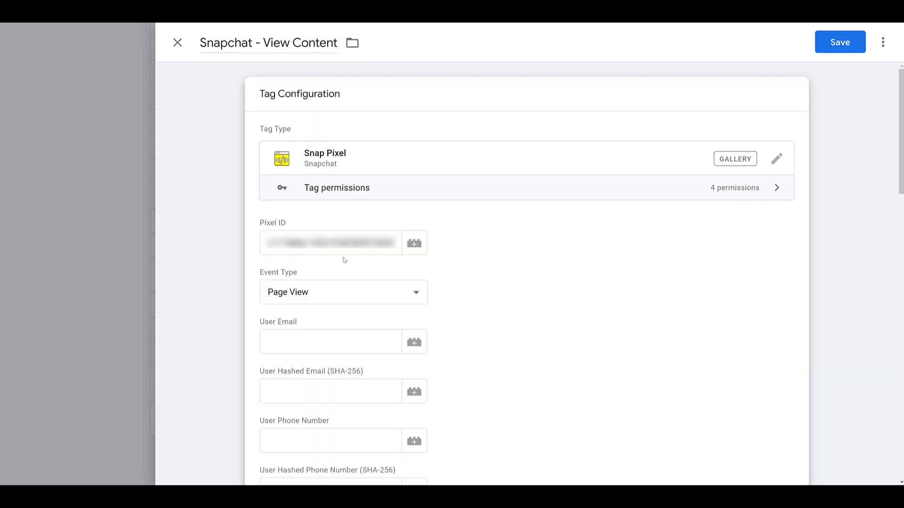
pyautogui.moveTo(347, 264)
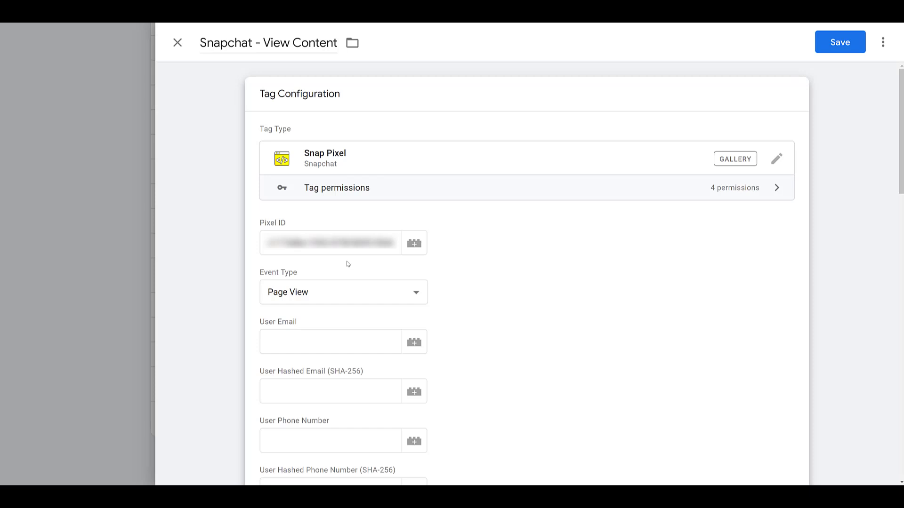
pyautogui.moveTo(363, 294)
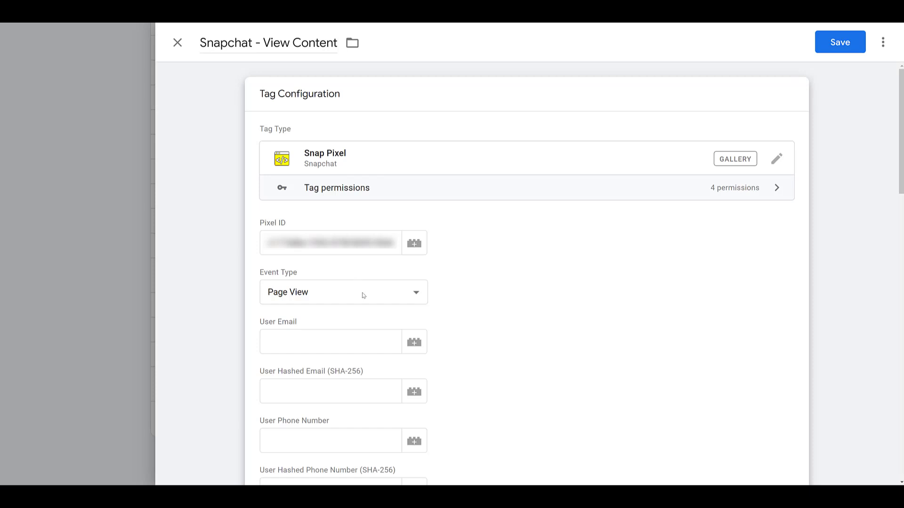
# Set the tag's event type to View Content and its trigger to YouTube Views
pyautogui.click(342, 292)
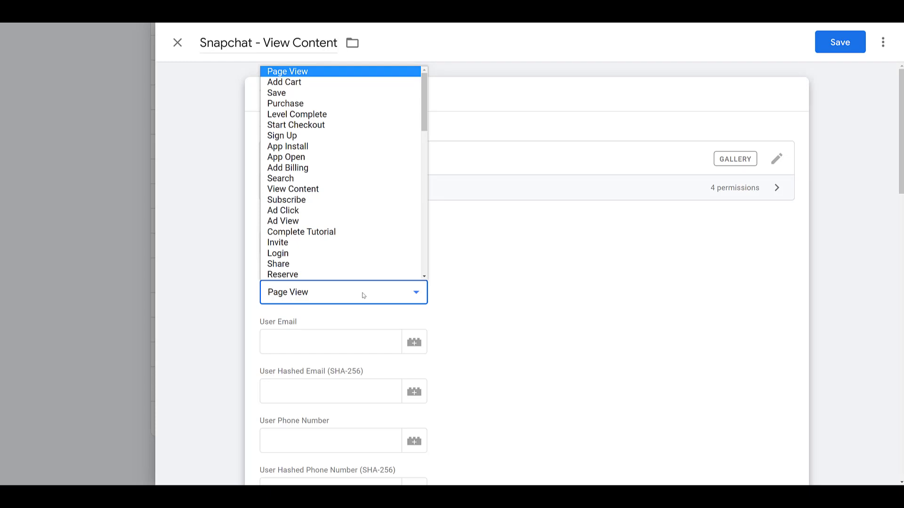
pyautogui.moveTo(344, 84)
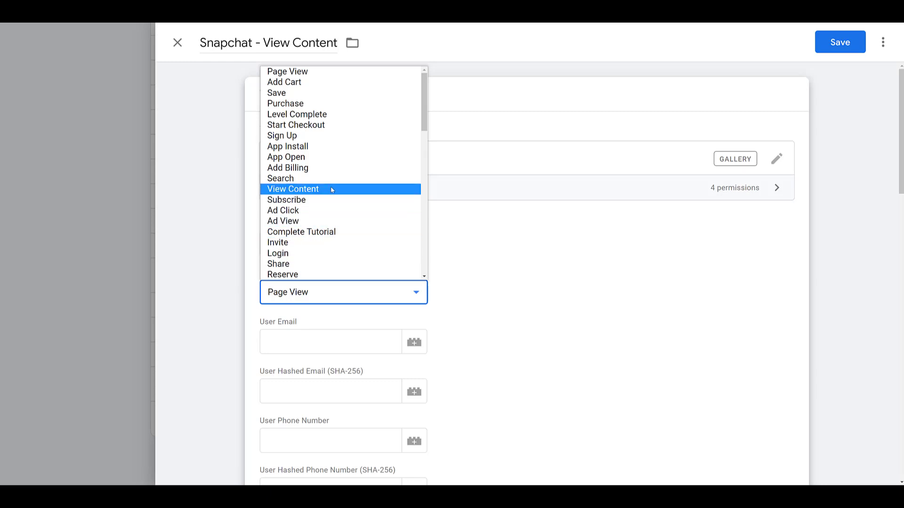
pyautogui.click(291, 189)
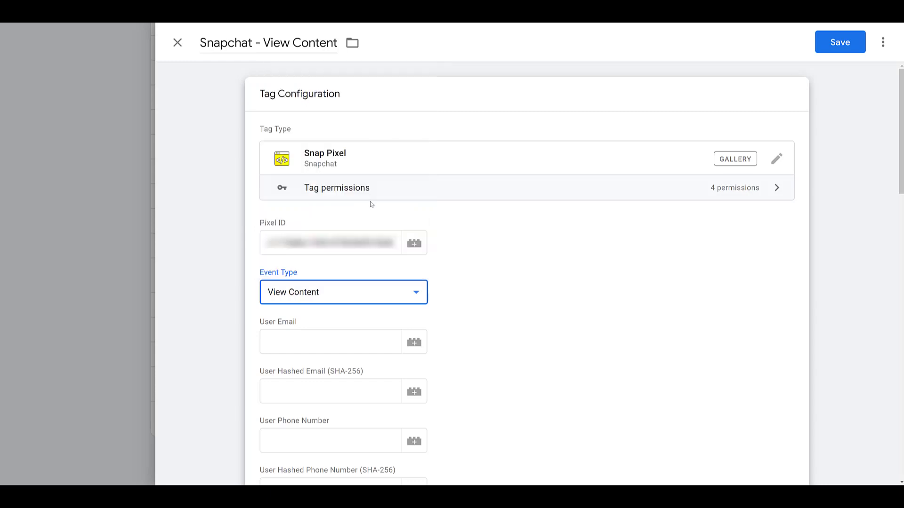
pyautogui.scroll(-3)
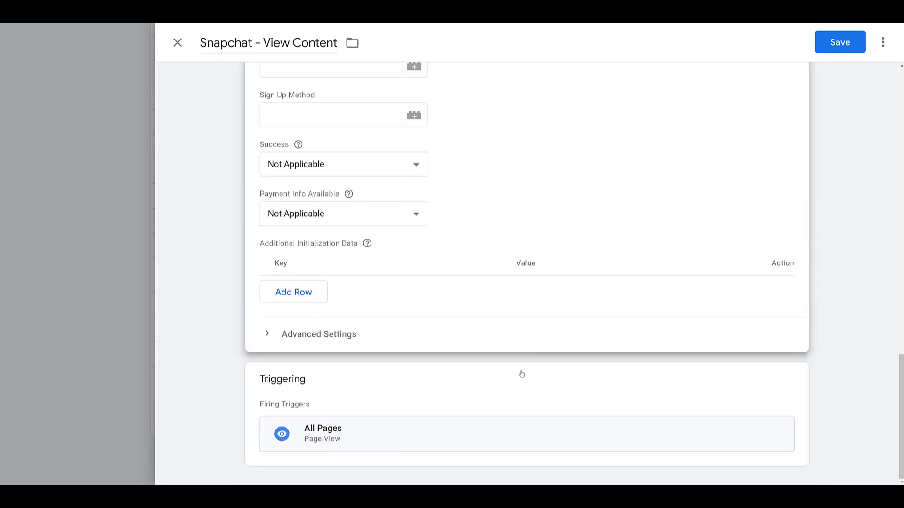
pyautogui.moveTo(554, 397)
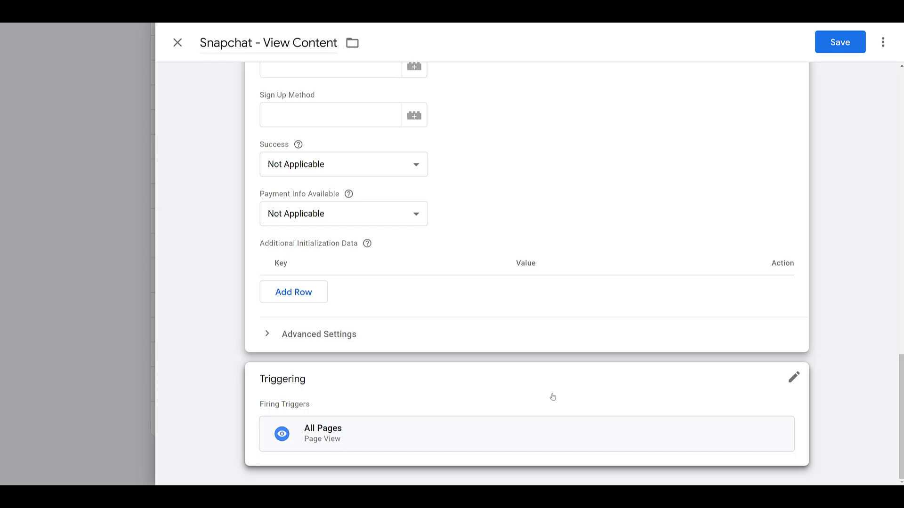
pyautogui.moveTo(675, 399)
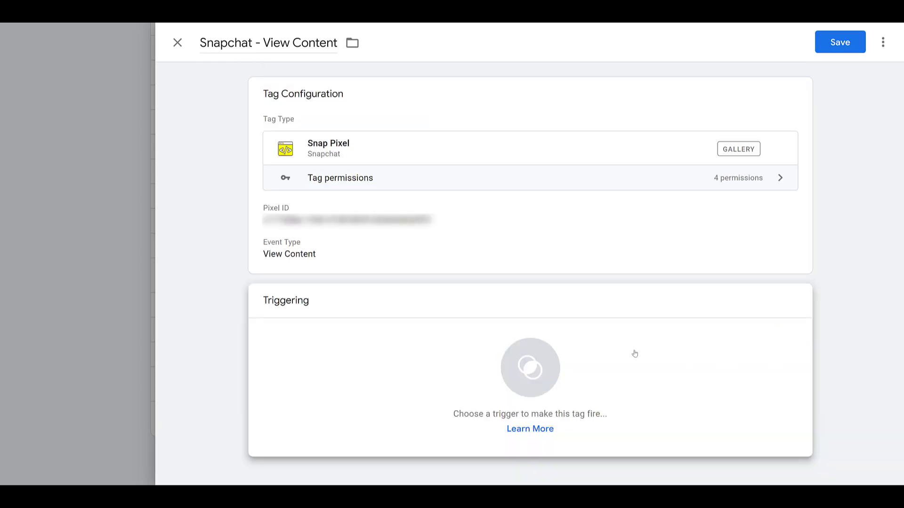
pyautogui.click(530, 367)
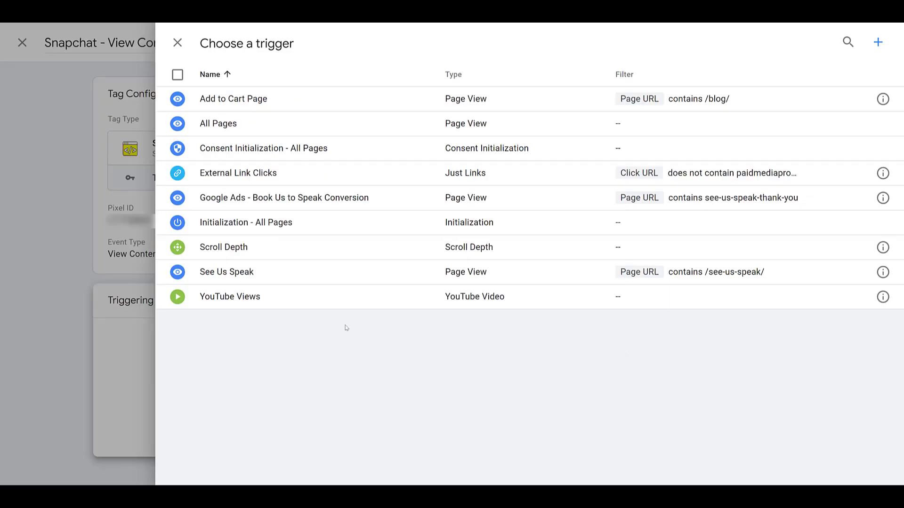
pyautogui.moveTo(345, 303)
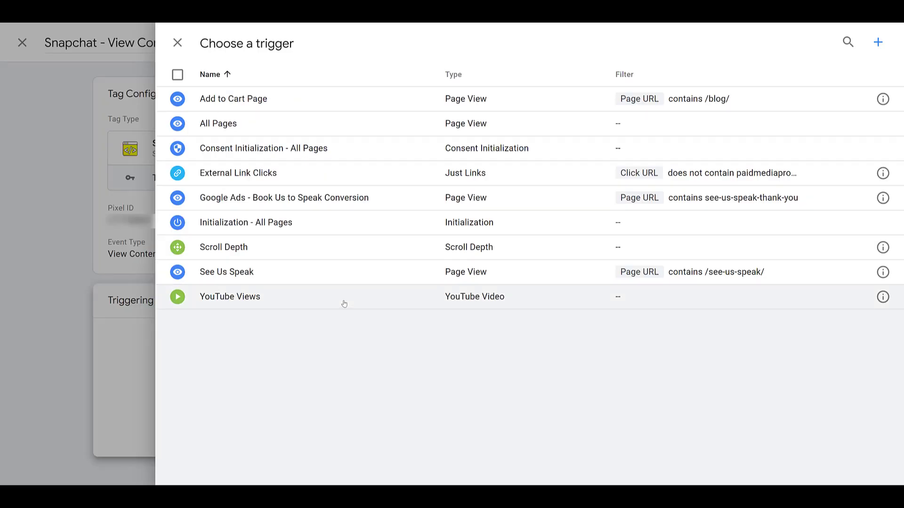
pyautogui.click(229, 296)
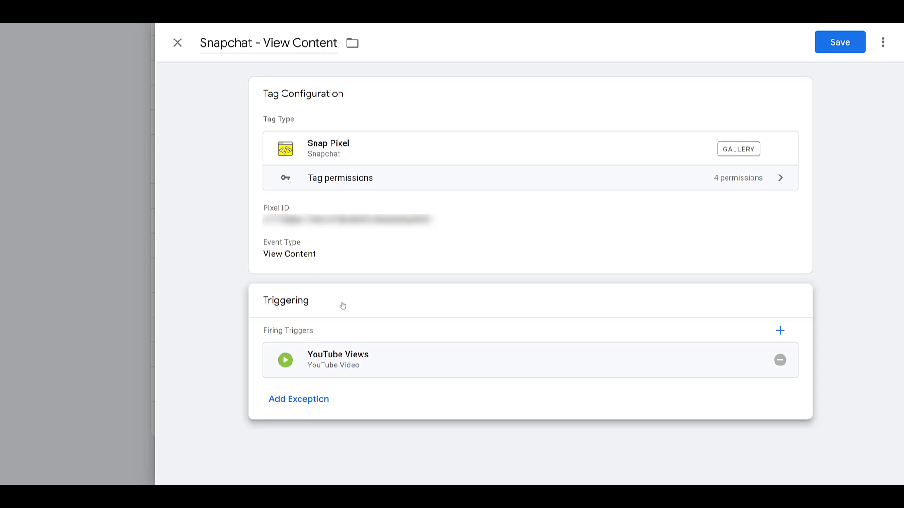
pyautogui.moveTo(824, 25)
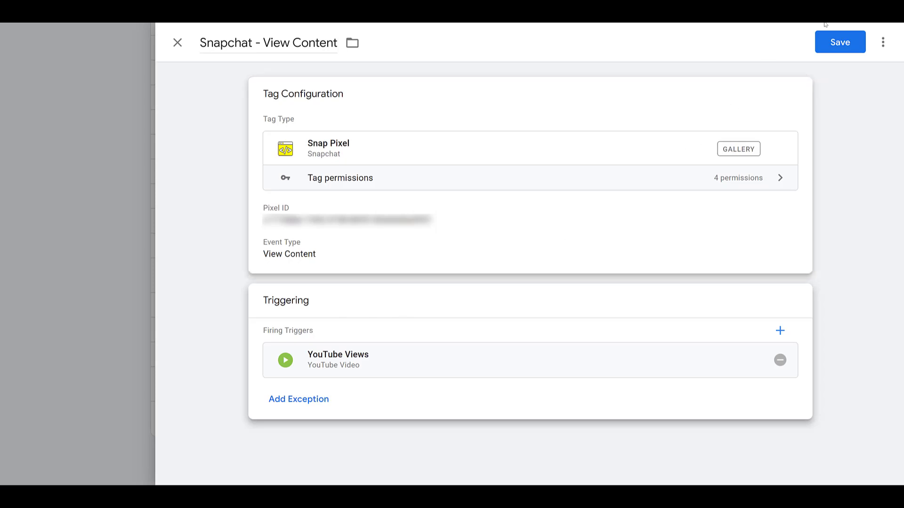
# Save the View Content tag, copy it as 'Snapchat - Sign Up' and begin editing its event type
pyautogui.click(841, 42)
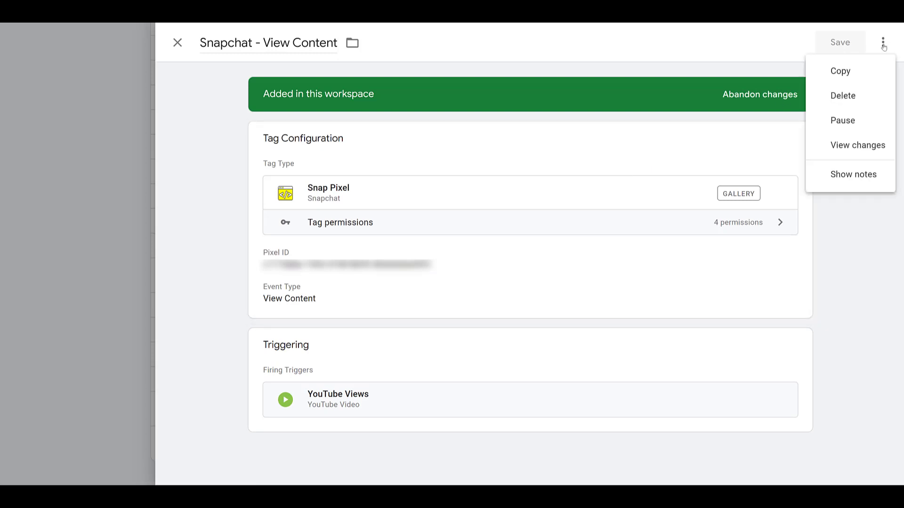
pyautogui.click(839, 72)
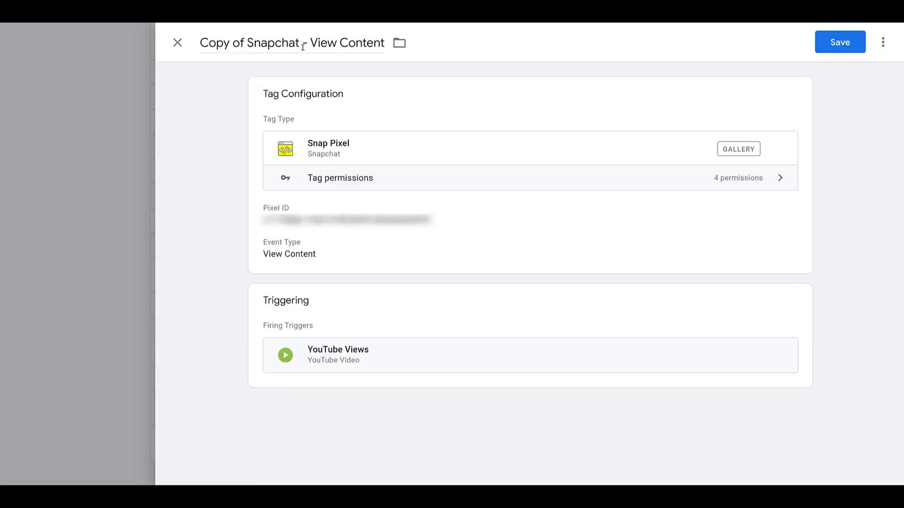
pyautogui.write('Snapchat - Sign Up')
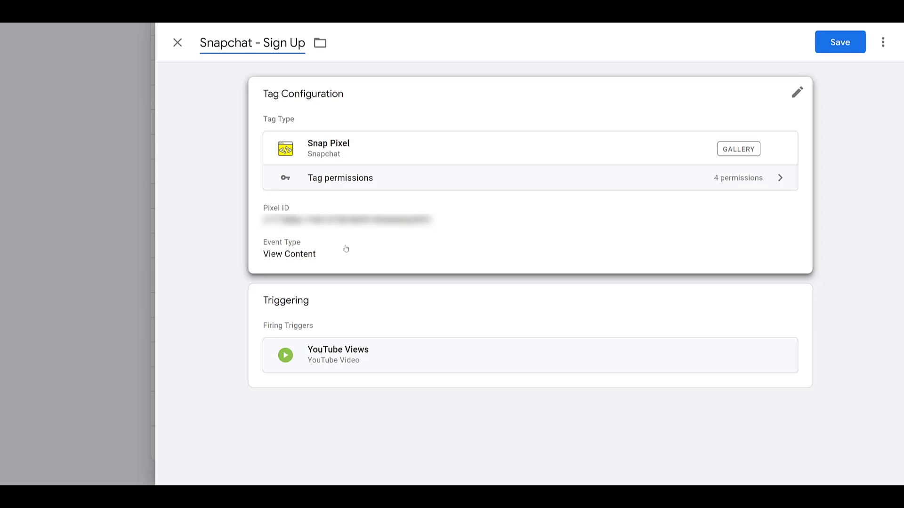
pyautogui.click(796, 92)
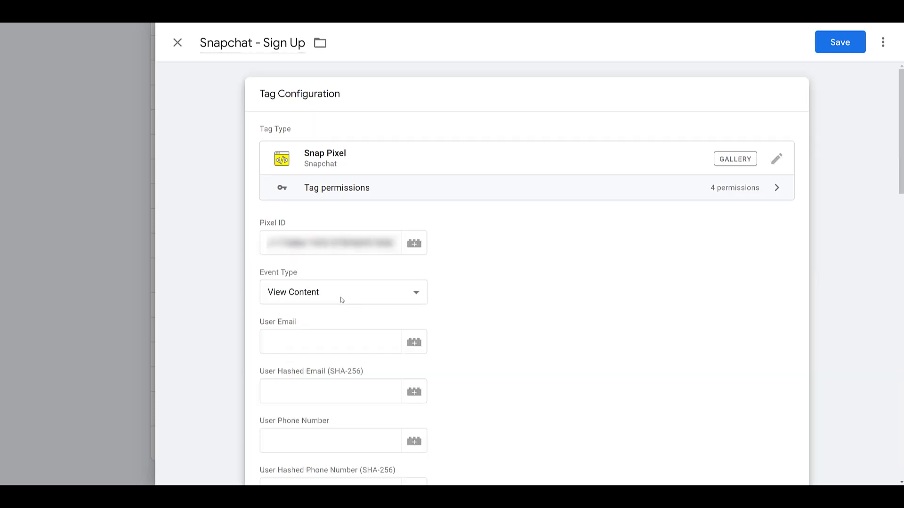
pyautogui.click(342, 292)
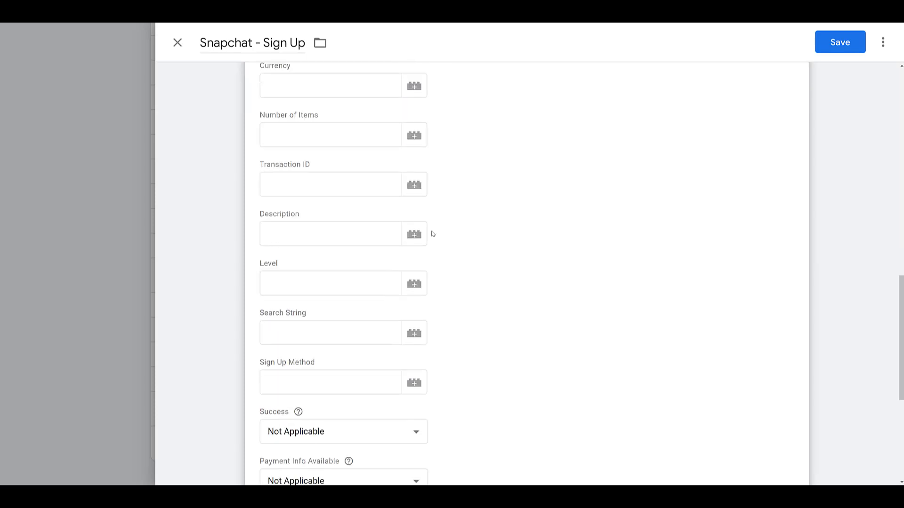
pyautogui.scroll(-3)
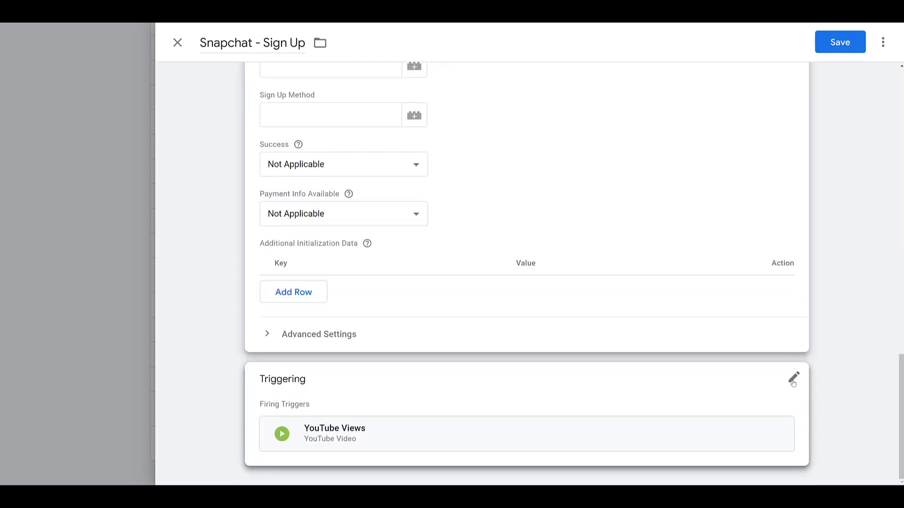
# Attach the Google Ads - Book Us to Speak Conversion trigger to the Sign Up tag
pyautogui.click(792, 379)
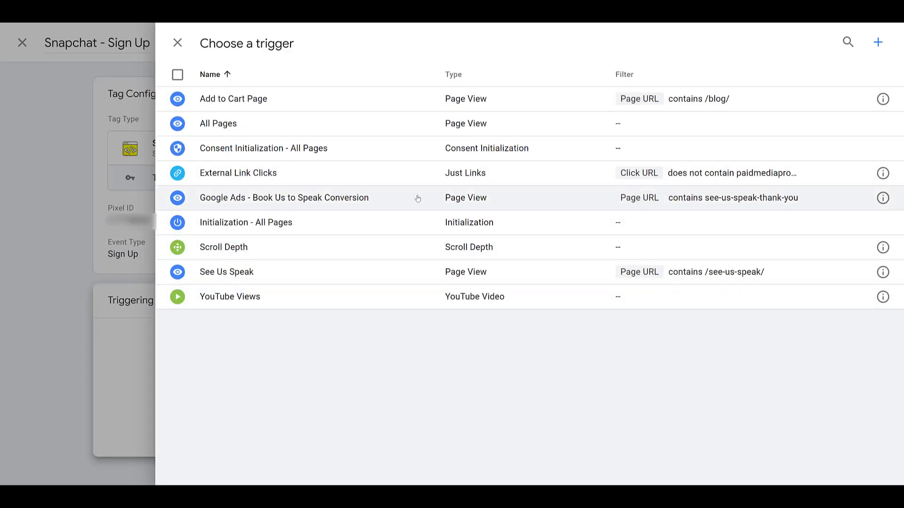
pyautogui.click(284, 197)
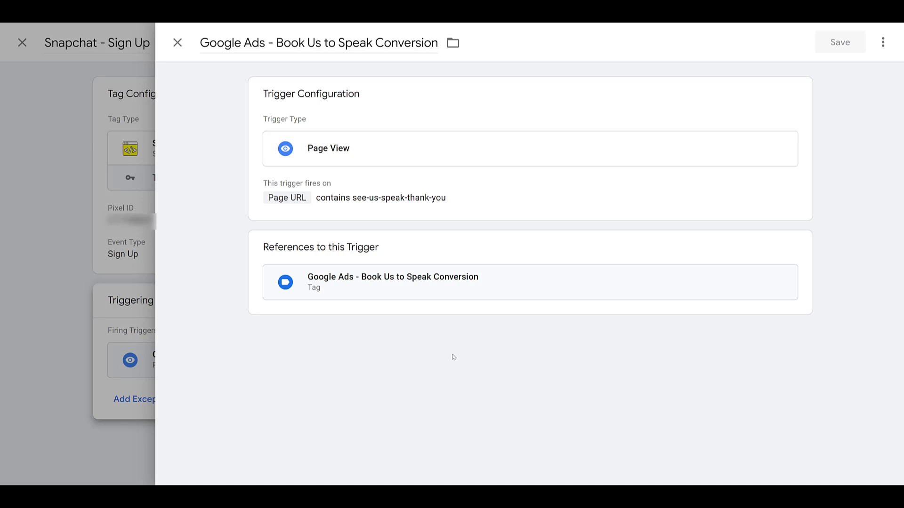
pyautogui.moveTo(606, 249)
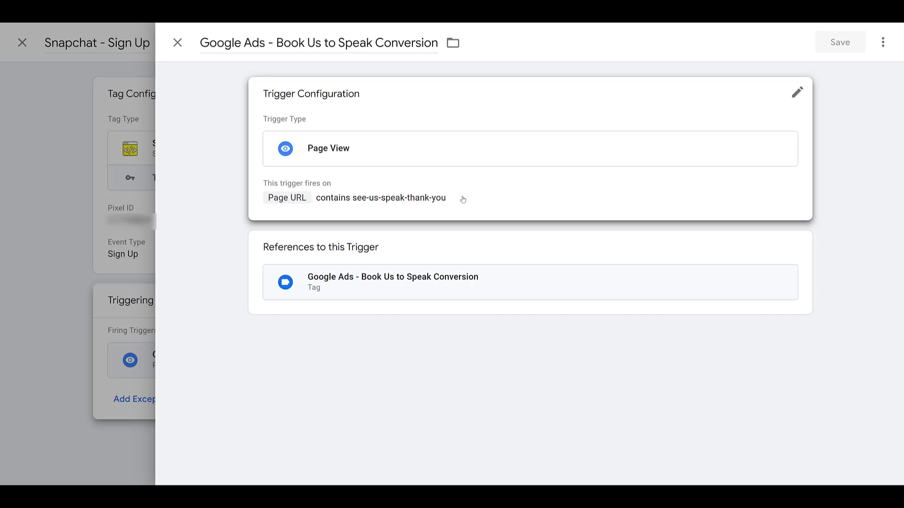
pyautogui.moveTo(386, 204)
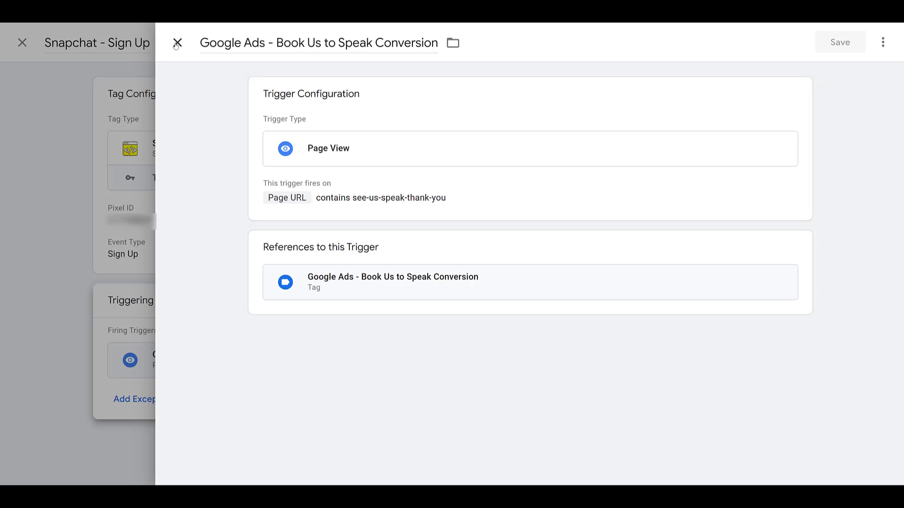
pyautogui.click(179, 42)
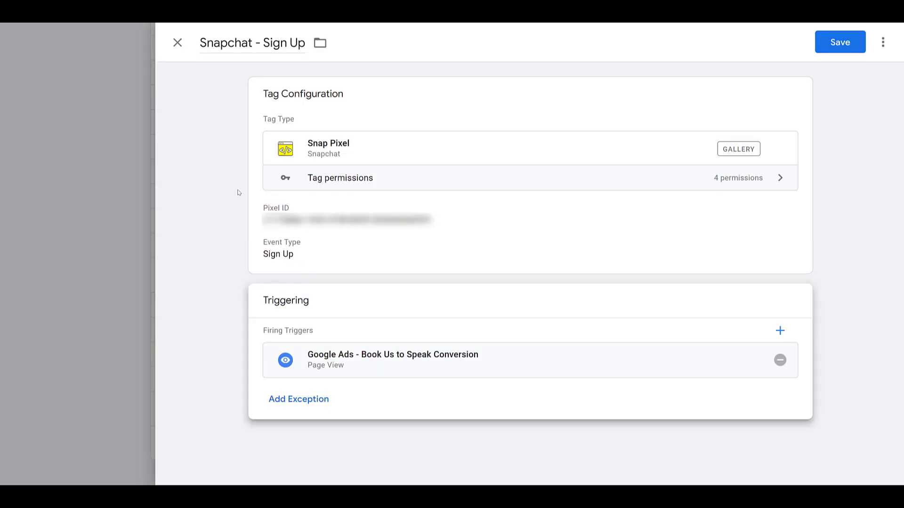
pyautogui.moveTo(299, 256)
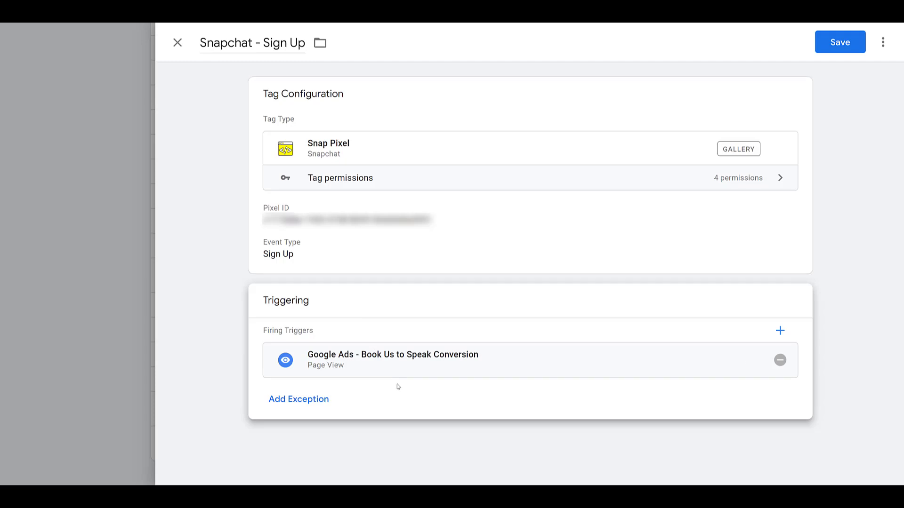
pyautogui.moveTo(647, 247)
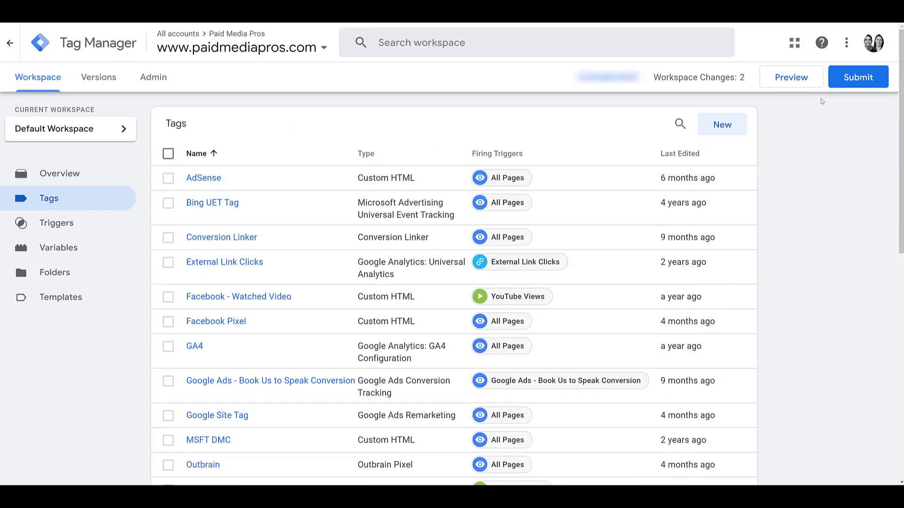
pyautogui.moveTo(871, 87)
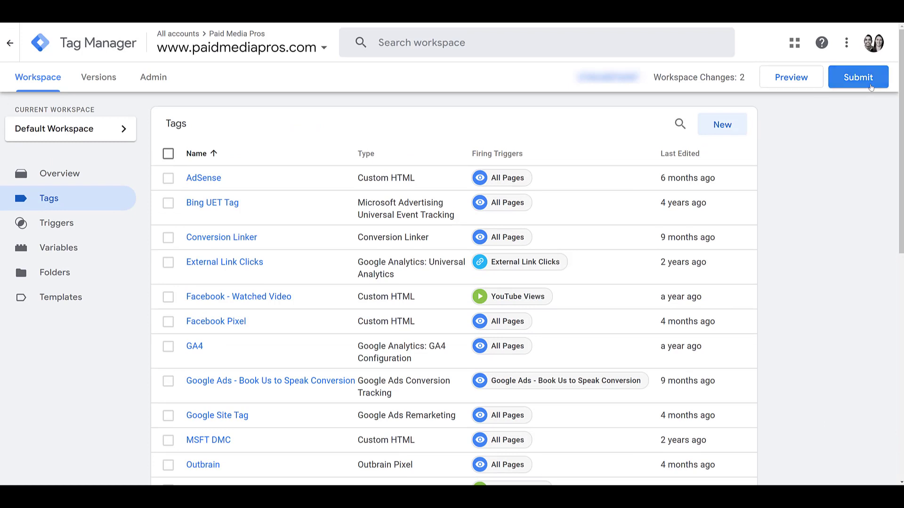
# Submit and publish the workspace as version 'Snapchat Events'
pyautogui.click(861, 78)
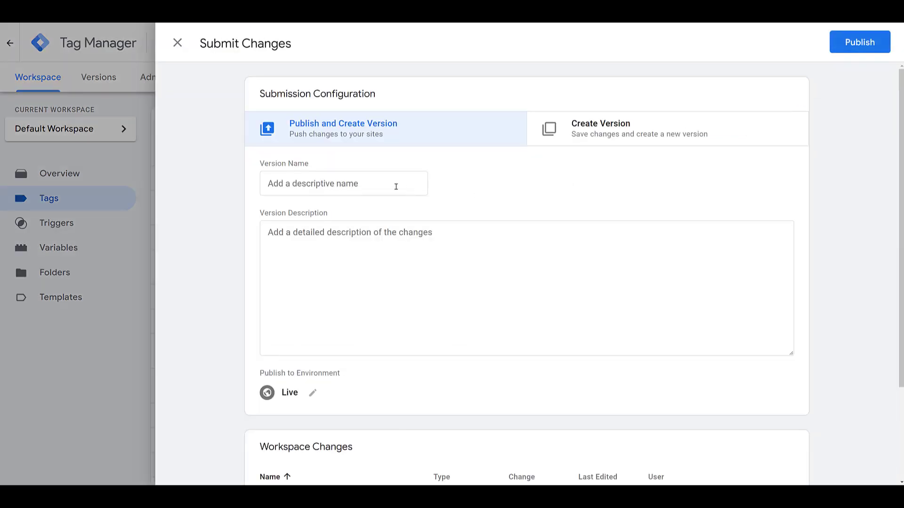
pyautogui.write('Snapchat Events')
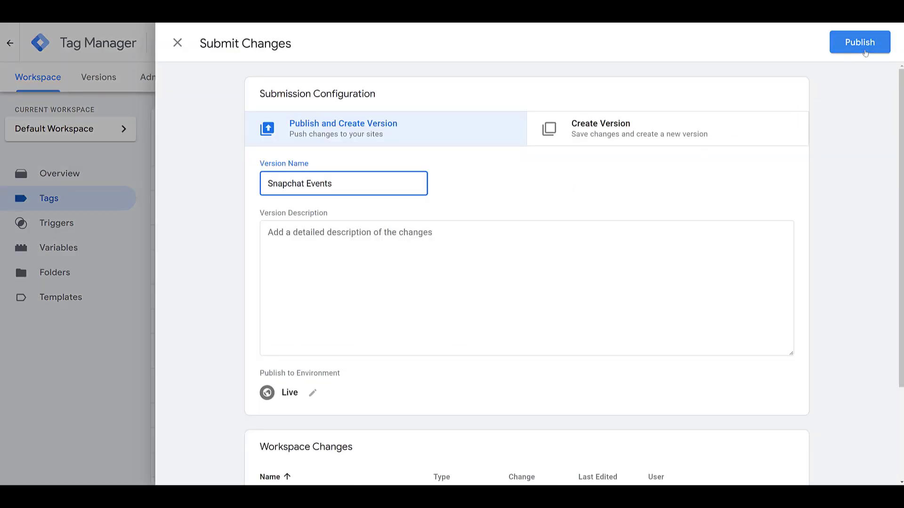
pyautogui.click(859, 42)
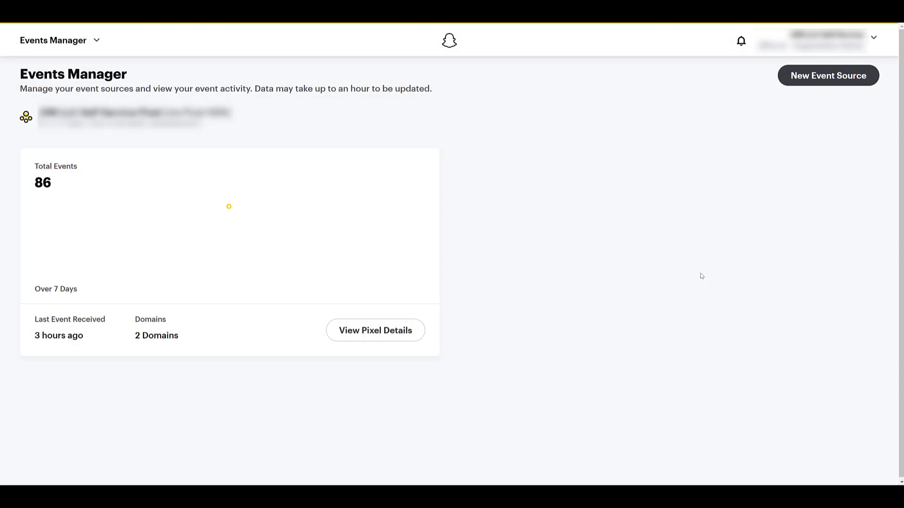
pyautogui.moveTo(832, 403)
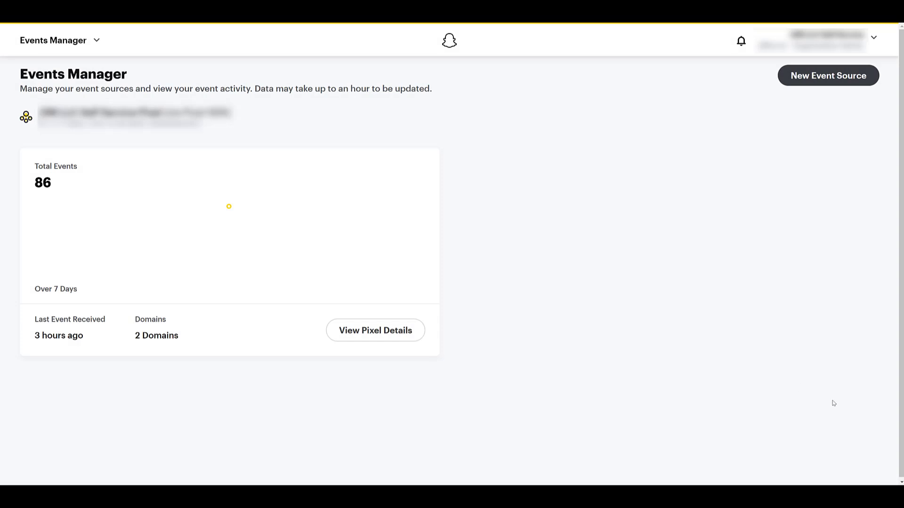
# Open the Snapchat Ads Manager navigation menu over Events Manager
pyautogui.click(375, 330)
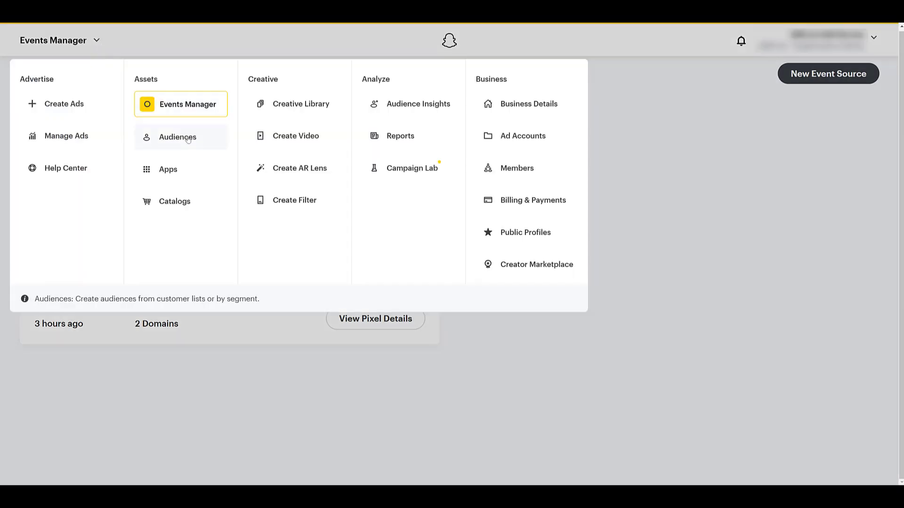
# Go to Audiences and start creating a new custom audience
pyautogui.click(177, 138)
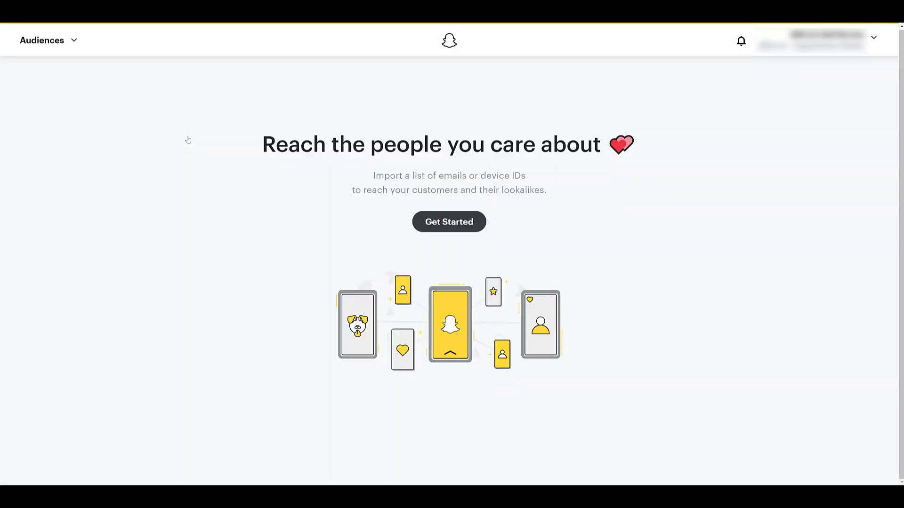
pyautogui.click(449, 221)
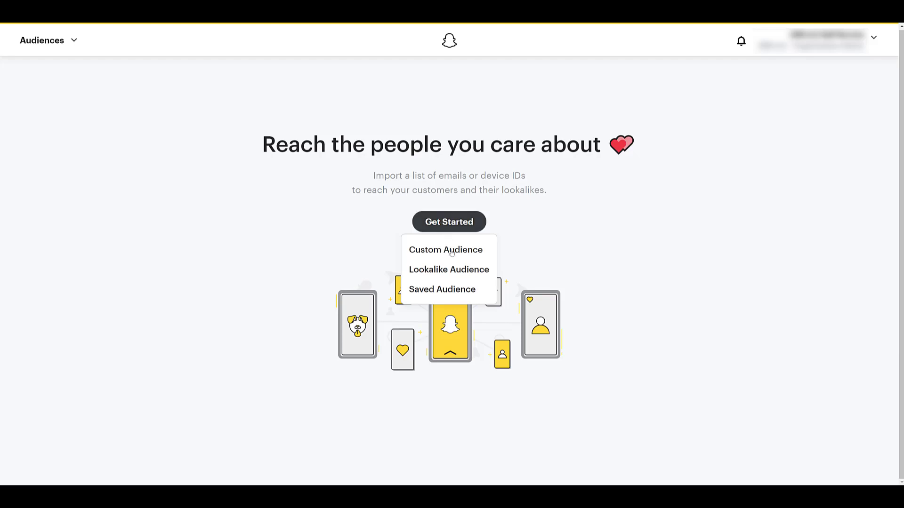
pyautogui.click(444, 249)
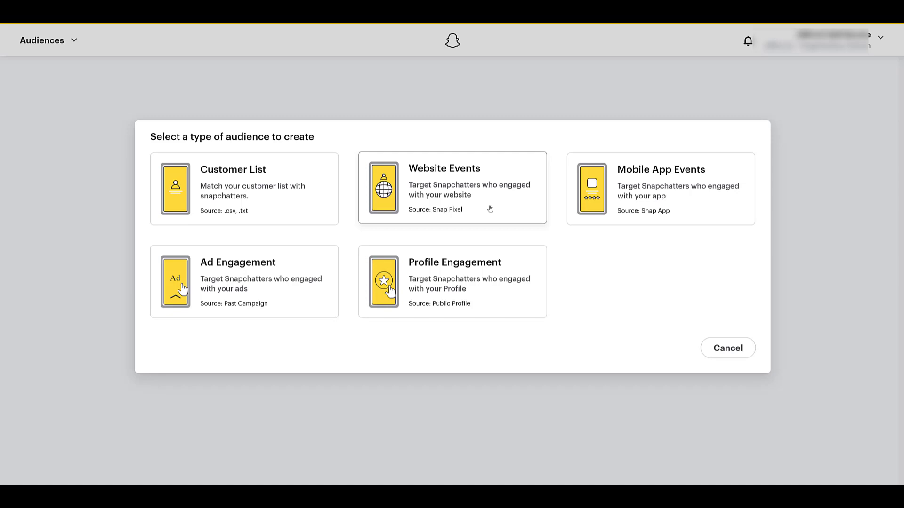
# Create a pixel audience of Sign-ups named 'Sign Ups - 395 Days'
pyautogui.click(451, 188)
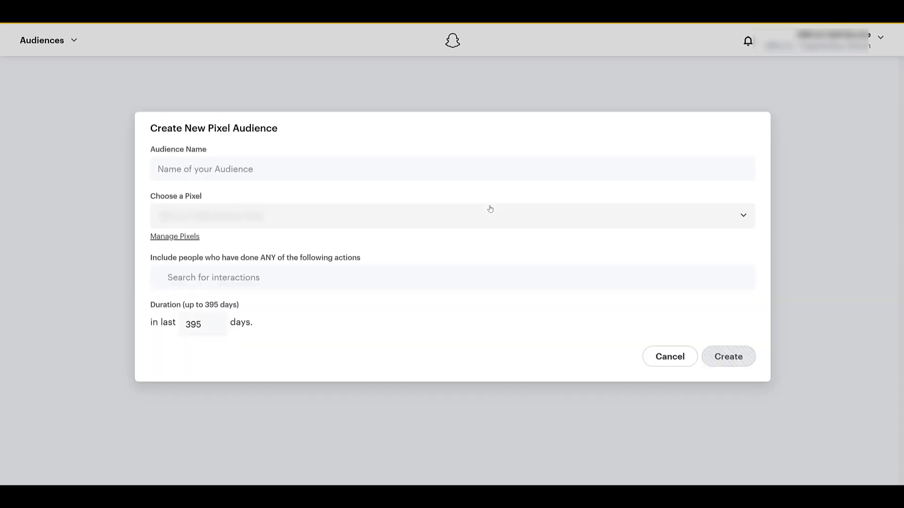
pyautogui.moveTo(344, 232)
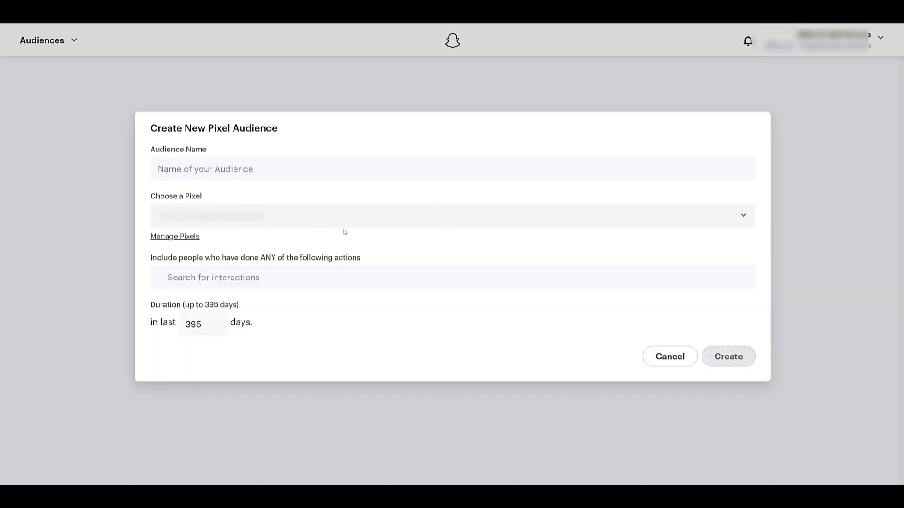
pyautogui.moveTo(382, 246)
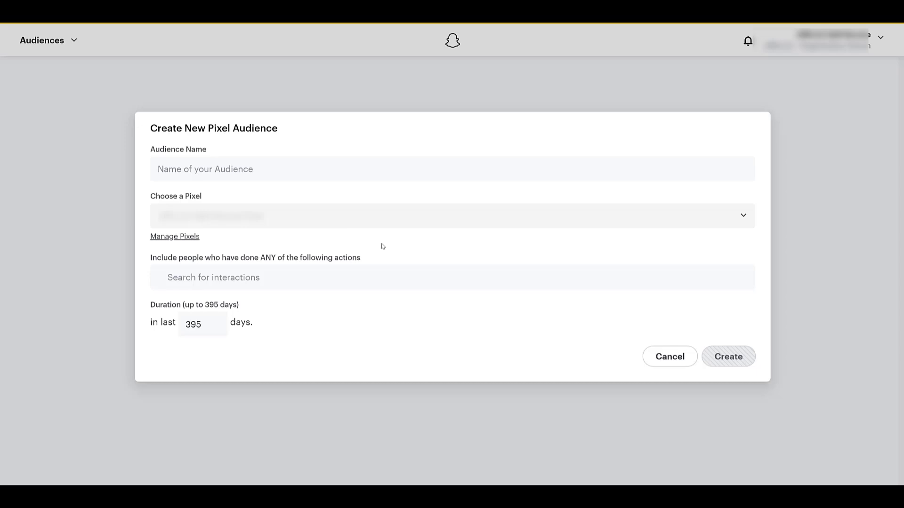
pyautogui.click(365, 277)
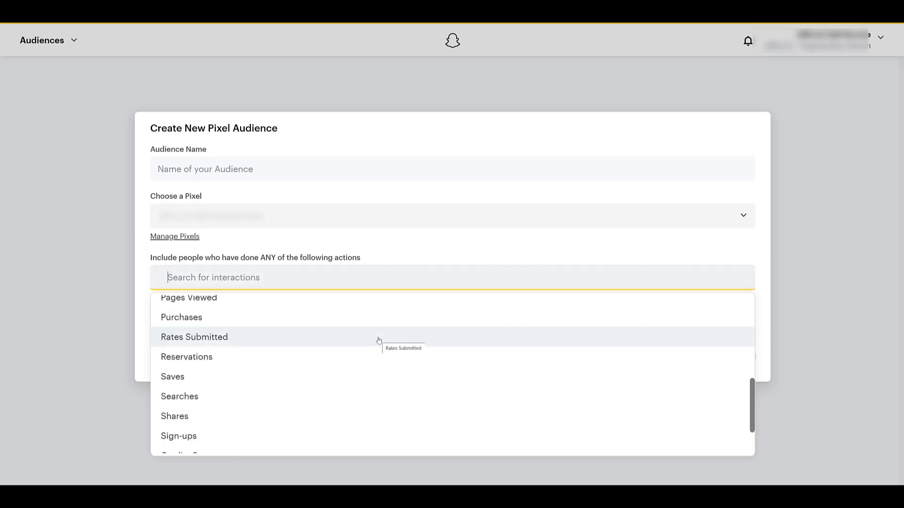
pyautogui.scroll(-3)
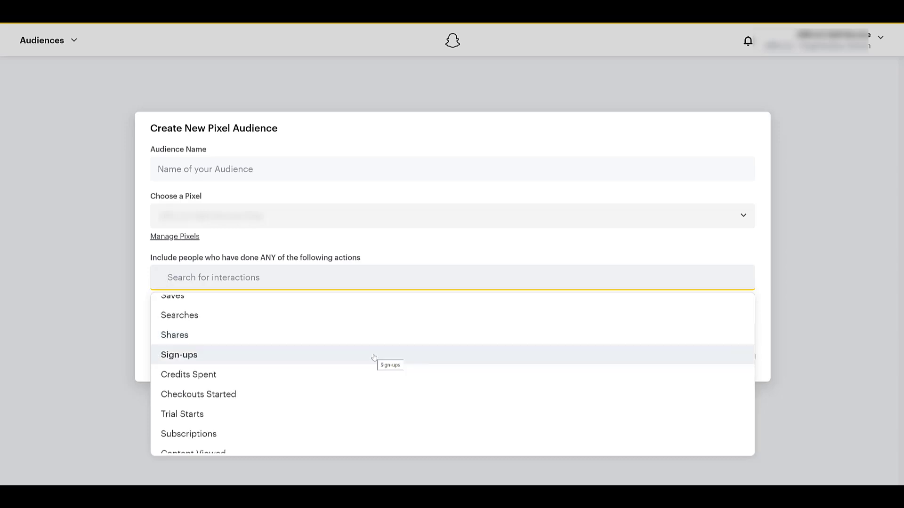
pyautogui.click(179, 355)
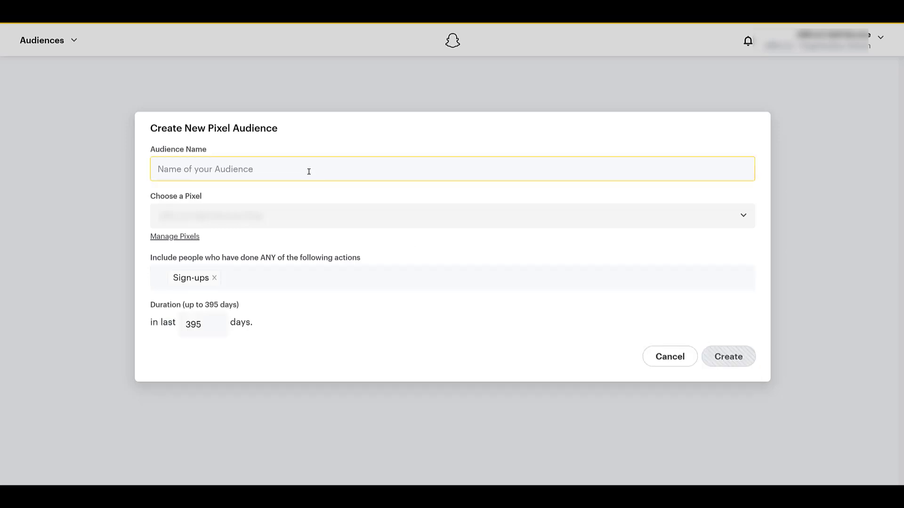
pyautogui.write('Sign Ups - 395 Days')
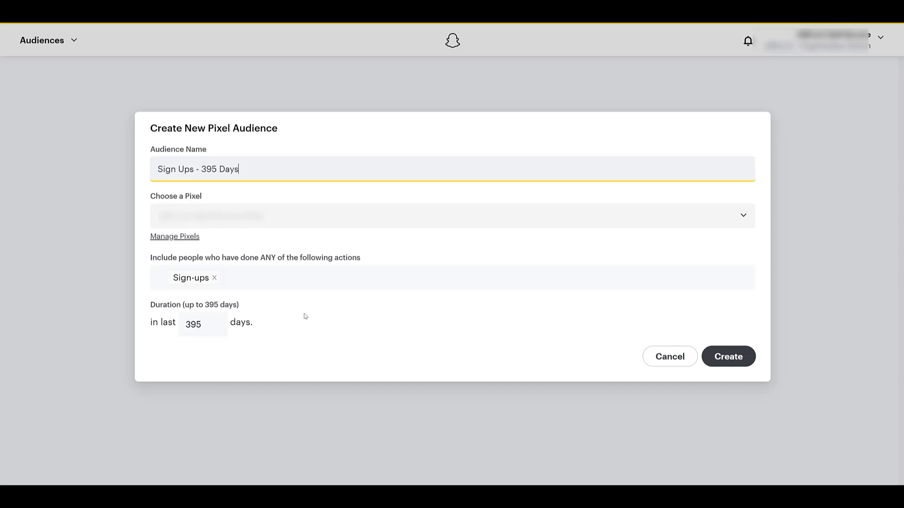
pyautogui.moveTo(369, 328)
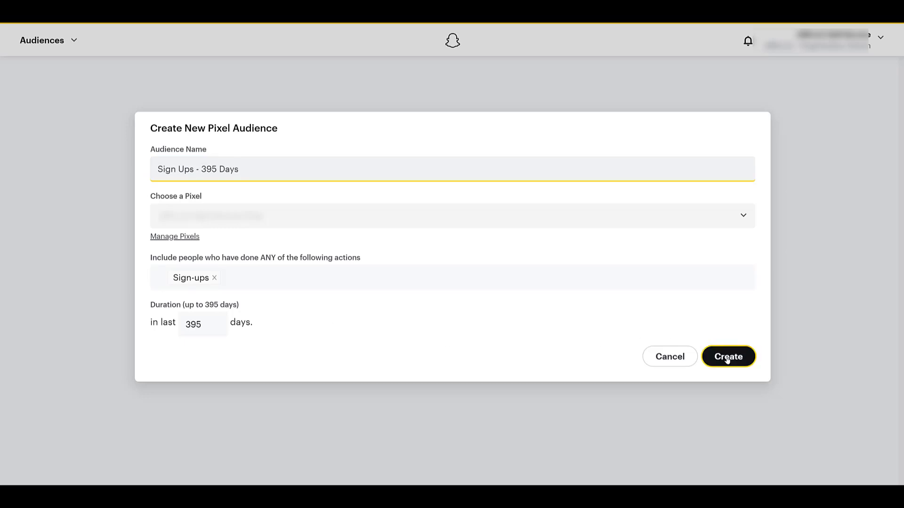
pyautogui.click(729, 357)
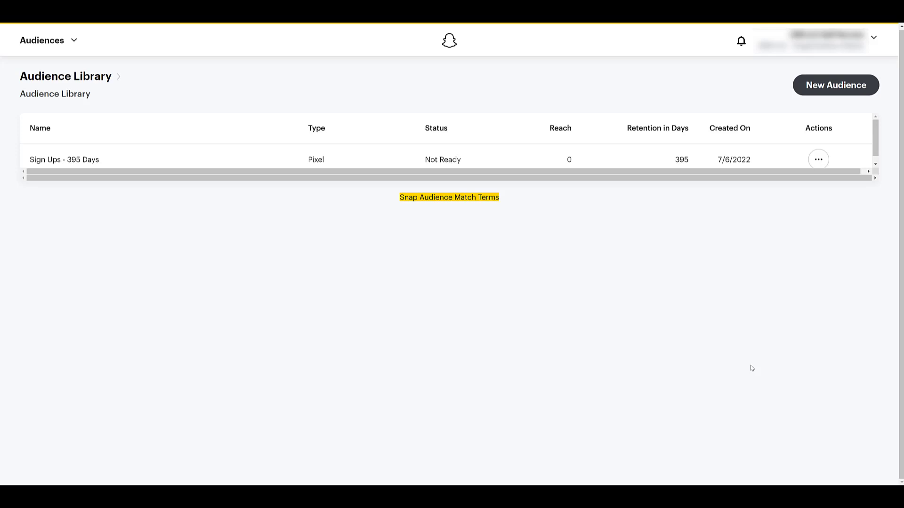
pyautogui.moveTo(747, 363)
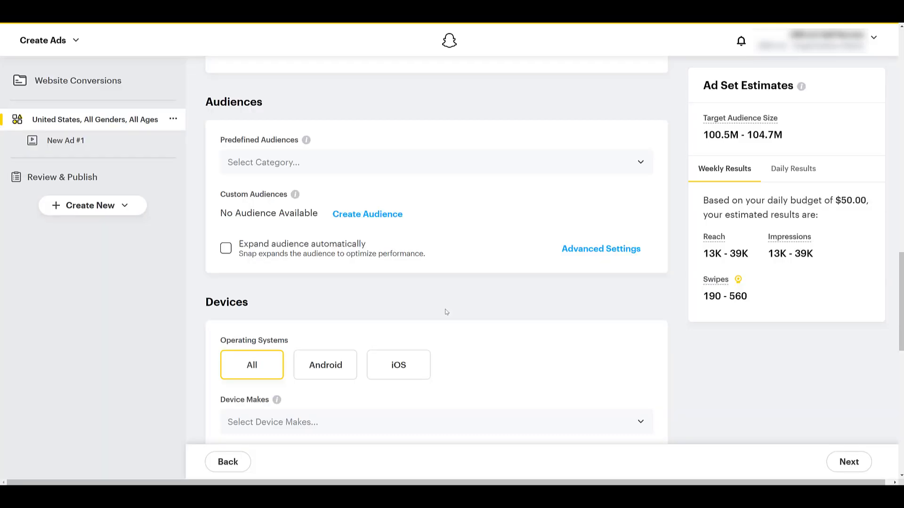
pyautogui.moveTo(525, 210)
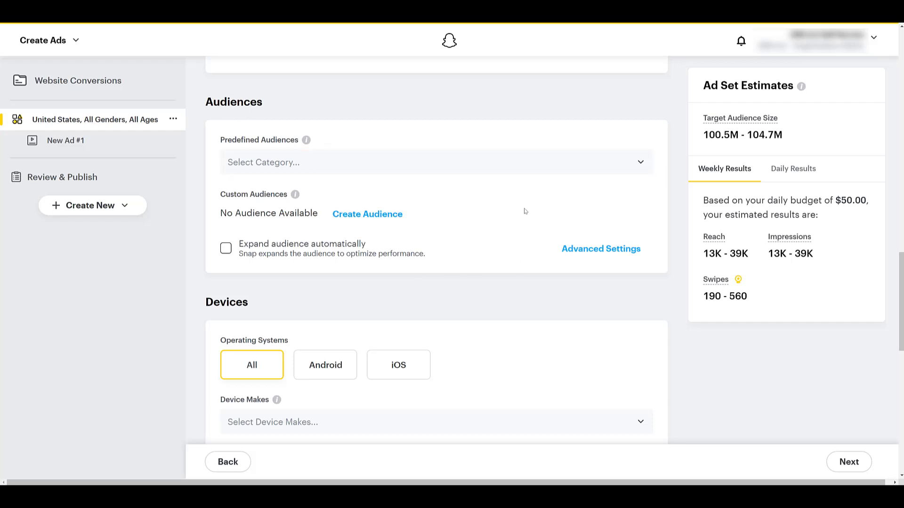
pyautogui.moveTo(378, 283)
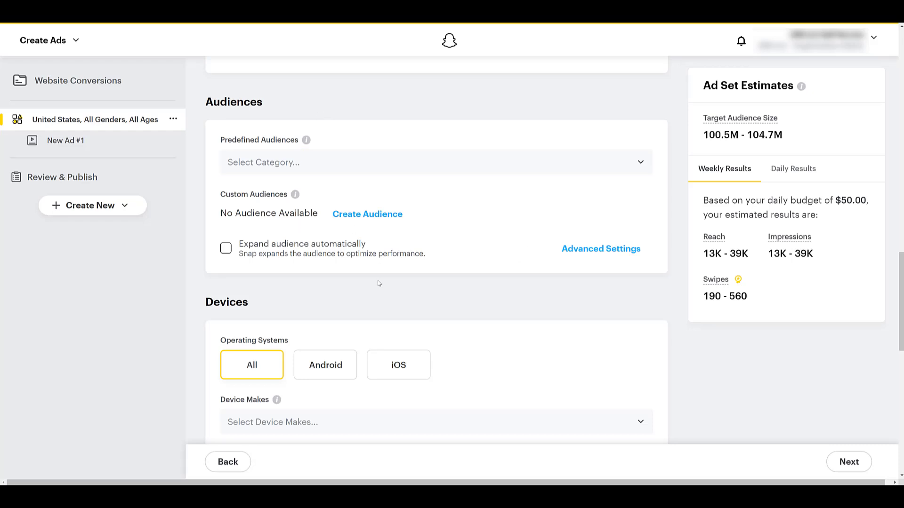
pyautogui.moveTo(386, 278)
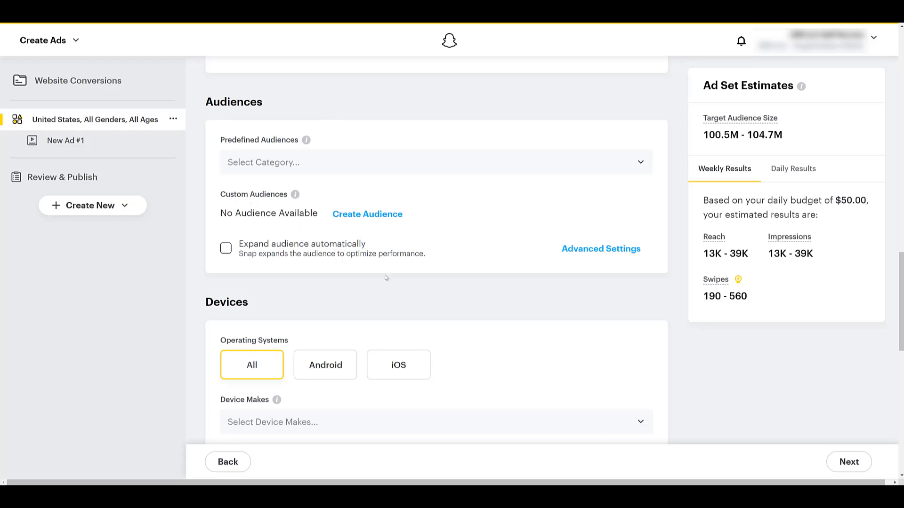
pyautogui.moveTo(394, 292)
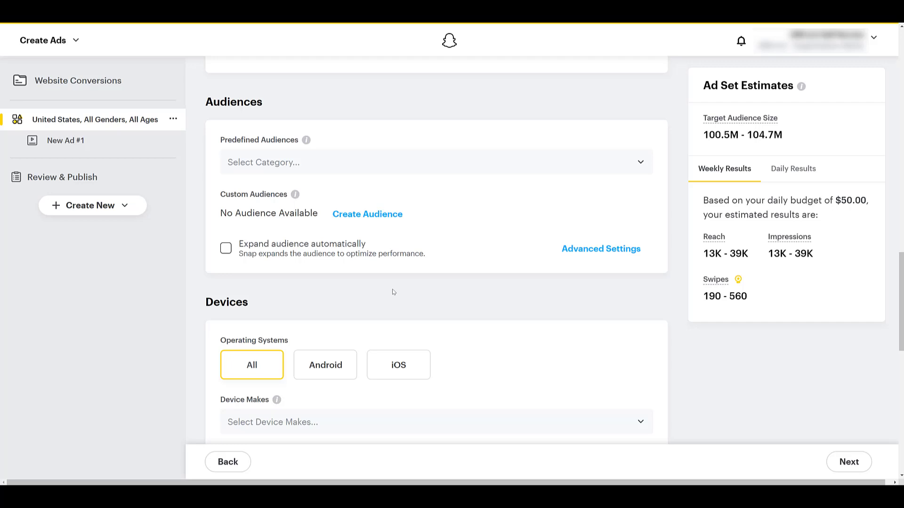
pyautogui.moveTo(464, 284)
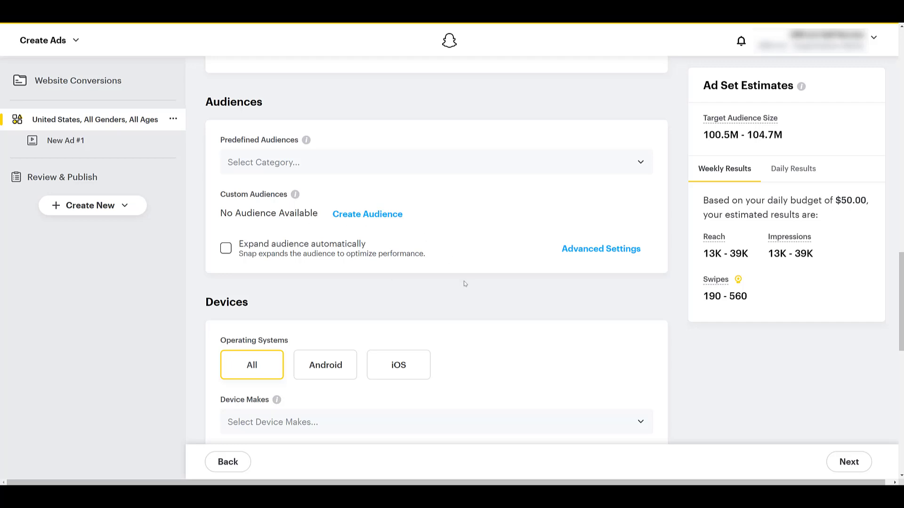
pyautogui.moveTo(461, 288)
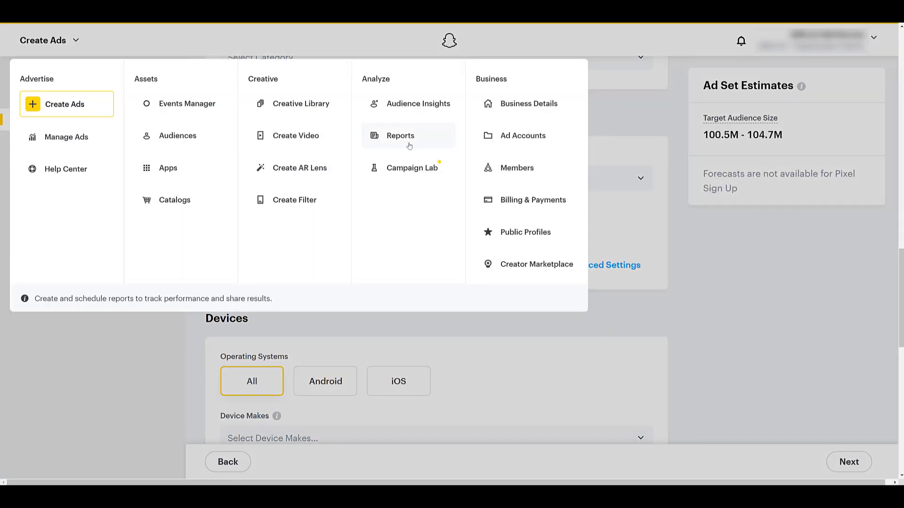
# Go to Reports and create a new report
pyautogui.click(399, 135)
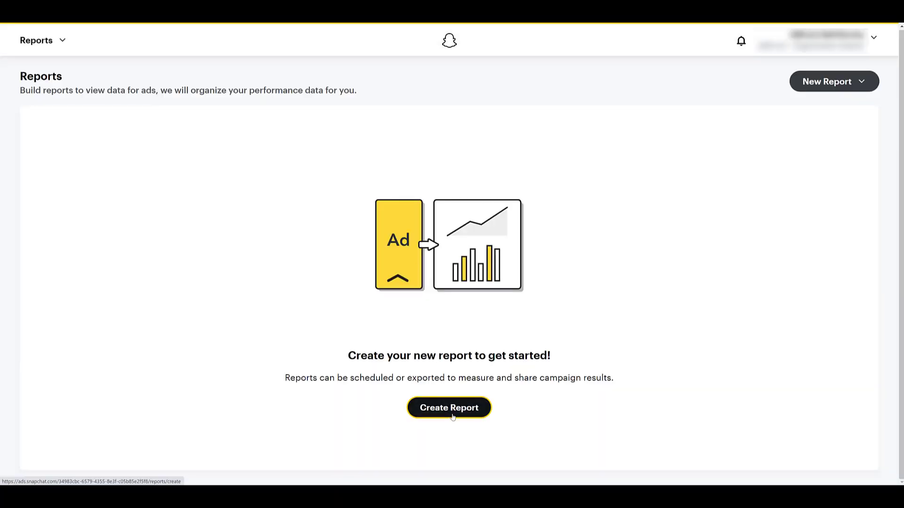
pyautogui.click(448, 407)
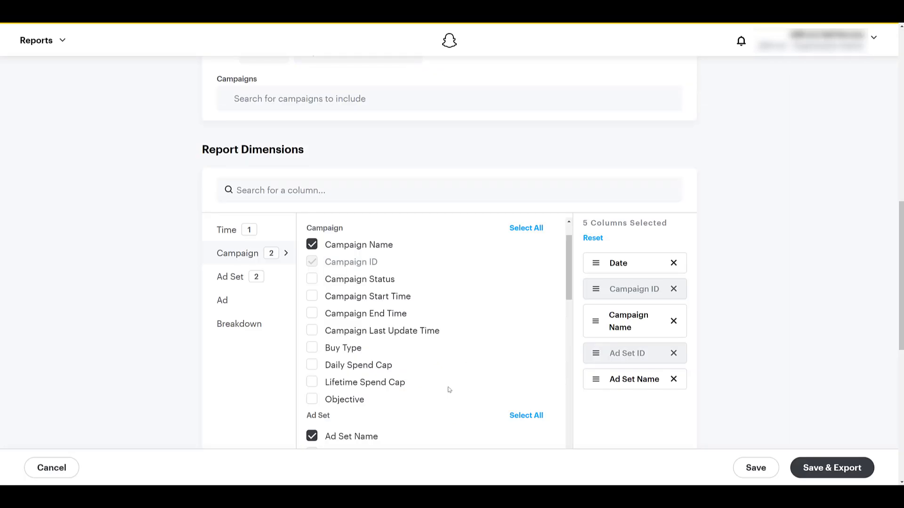
# Under Conversions metrics, add the Sign Ups Total and Content Viewed Total columns
pyautogui.click(239, 324)
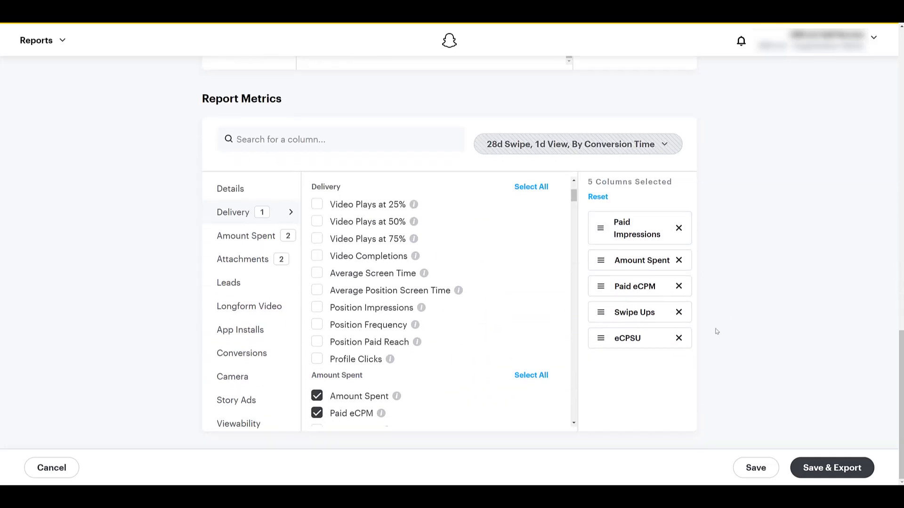
pyautogui.click(241, 353)
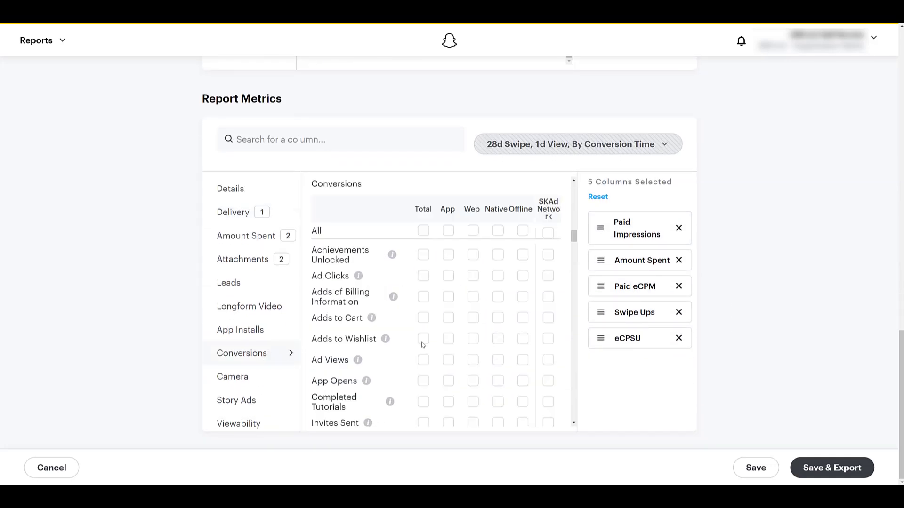
pyautogui.scroll(-3)
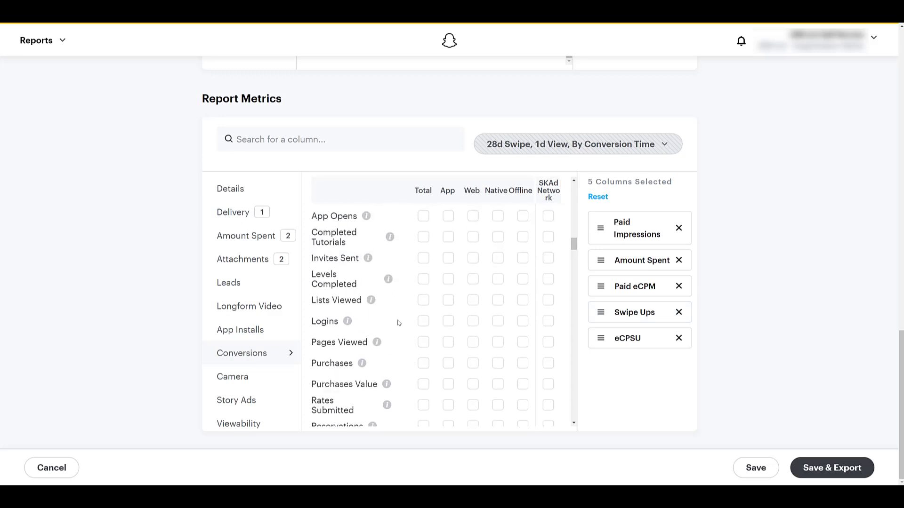
pyautogui.scroll(-3)
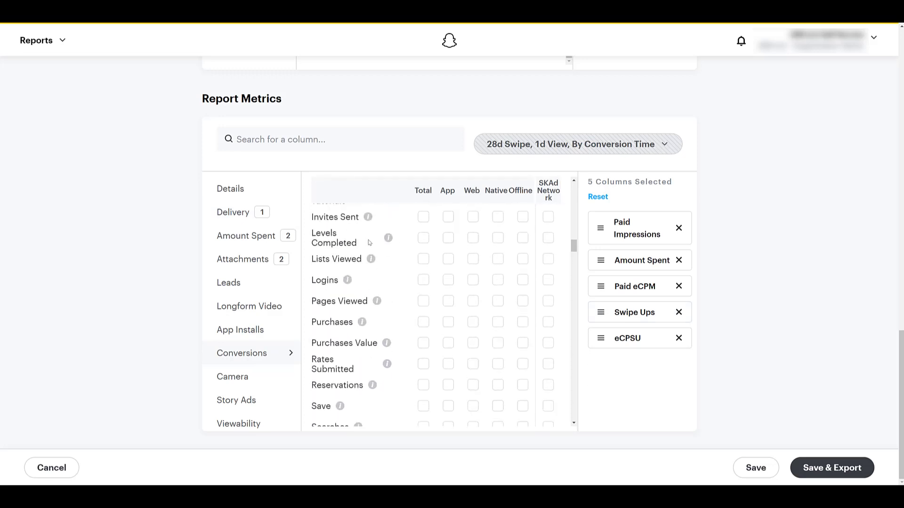
pyautogui.scroll(-3)
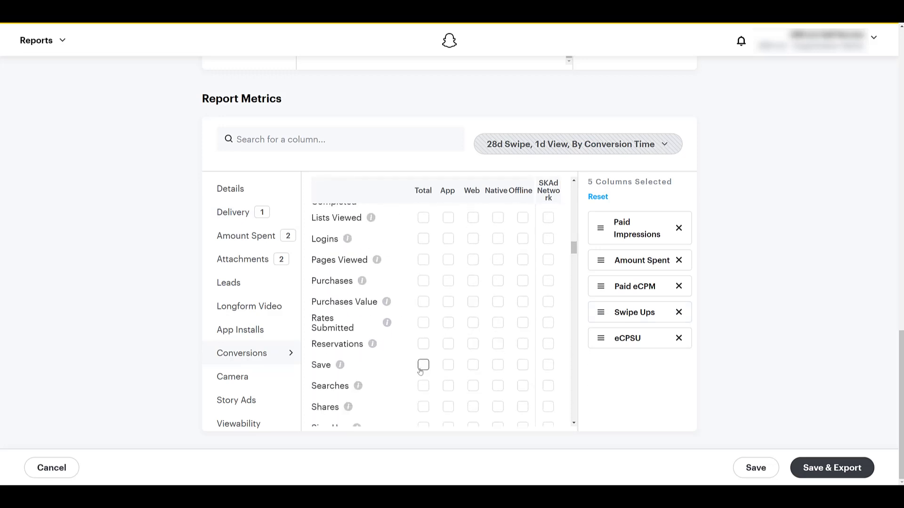
pyautogui.click(424, 443)
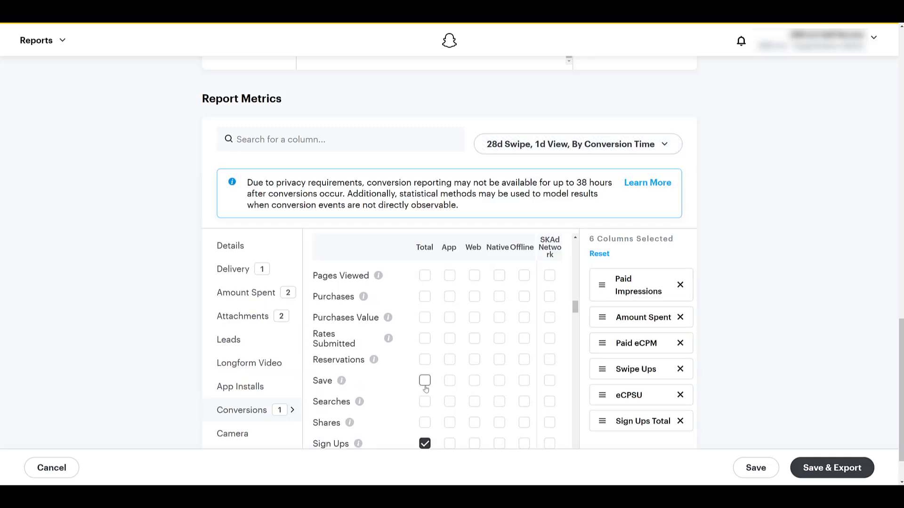
pyautogui.scroll(-3)
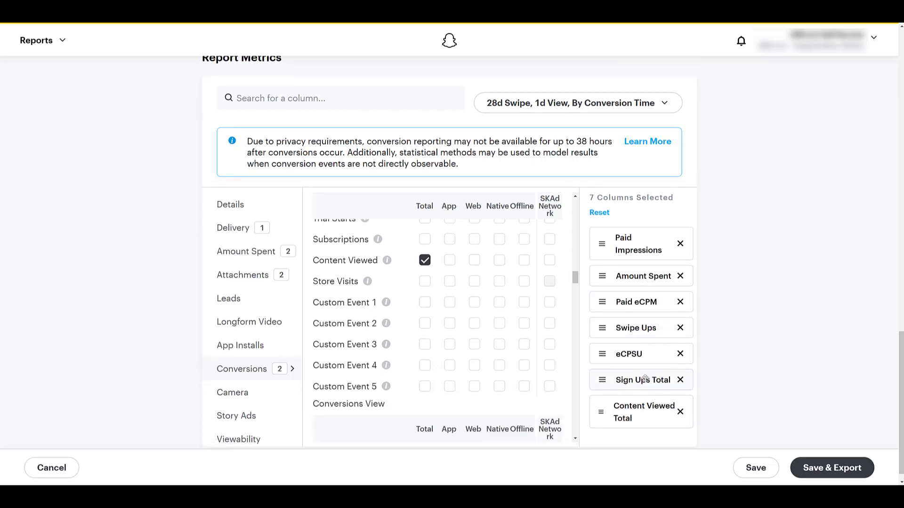
pyautogui.moveTo(524, 344)
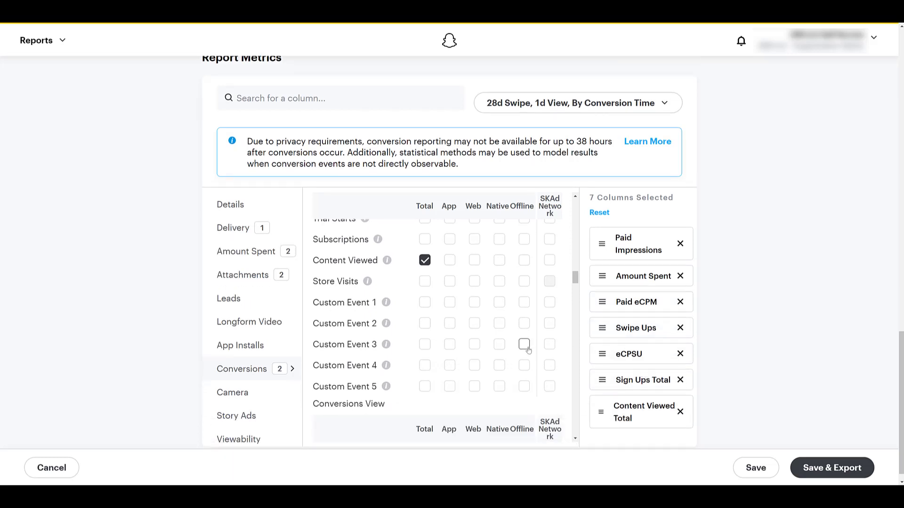